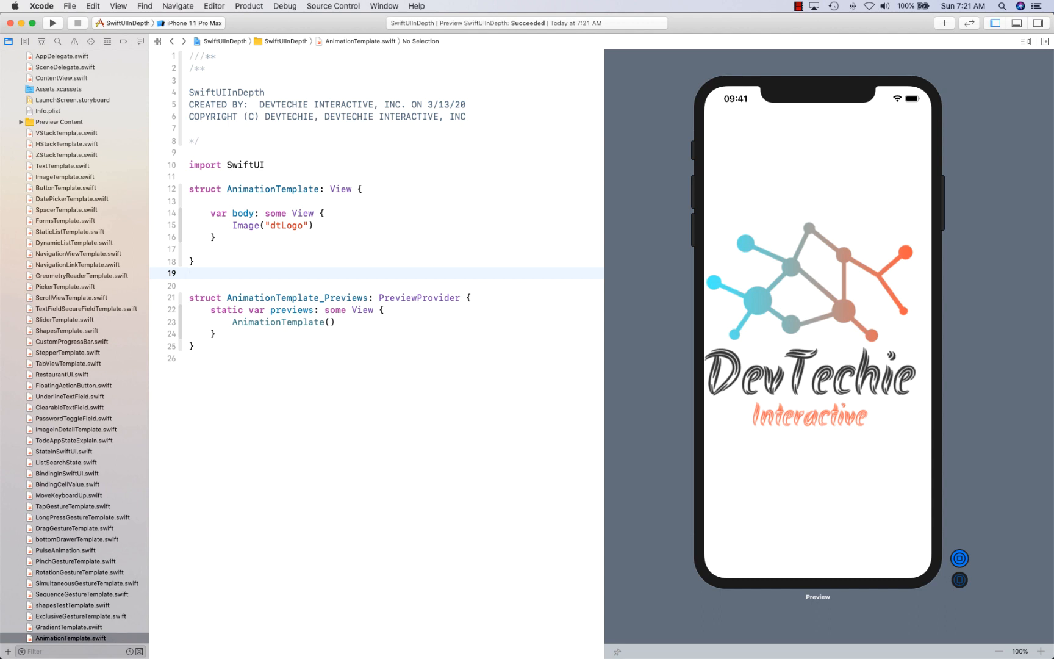
Replace the dtLogo image in AnimationTemplate's body with an empty VStack.
left_click(190, 273)
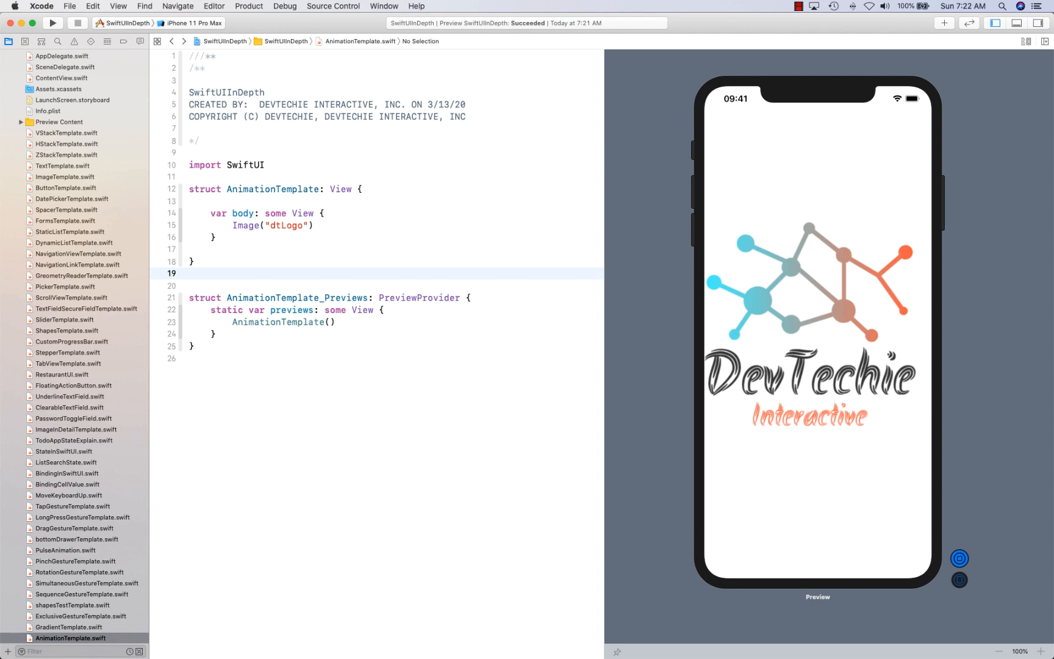
left_click(192, 273)
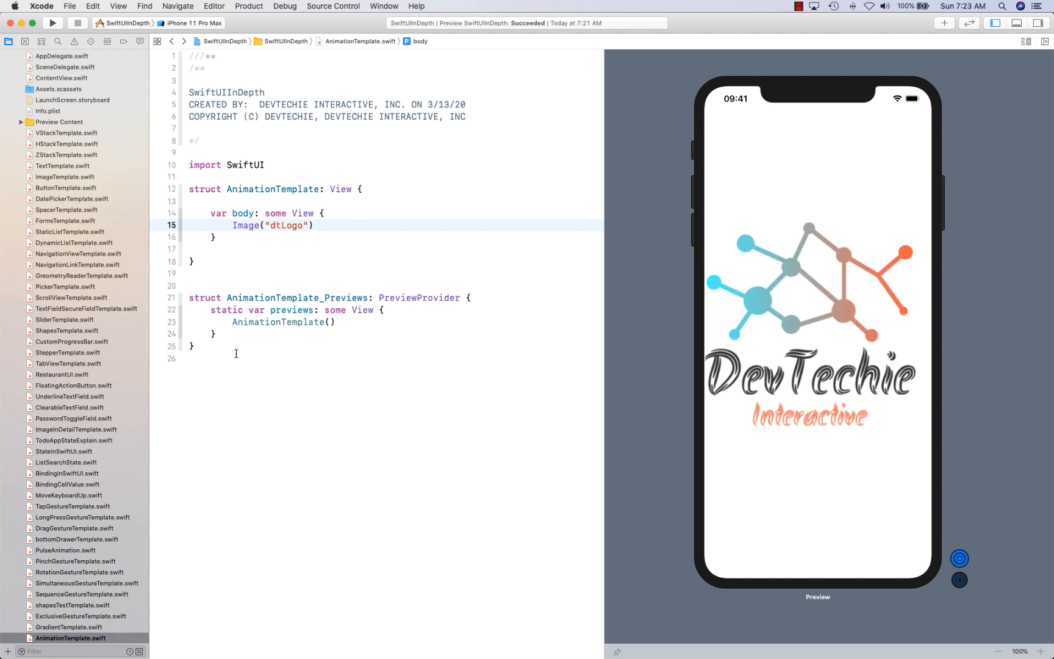
left_click(314, 225)
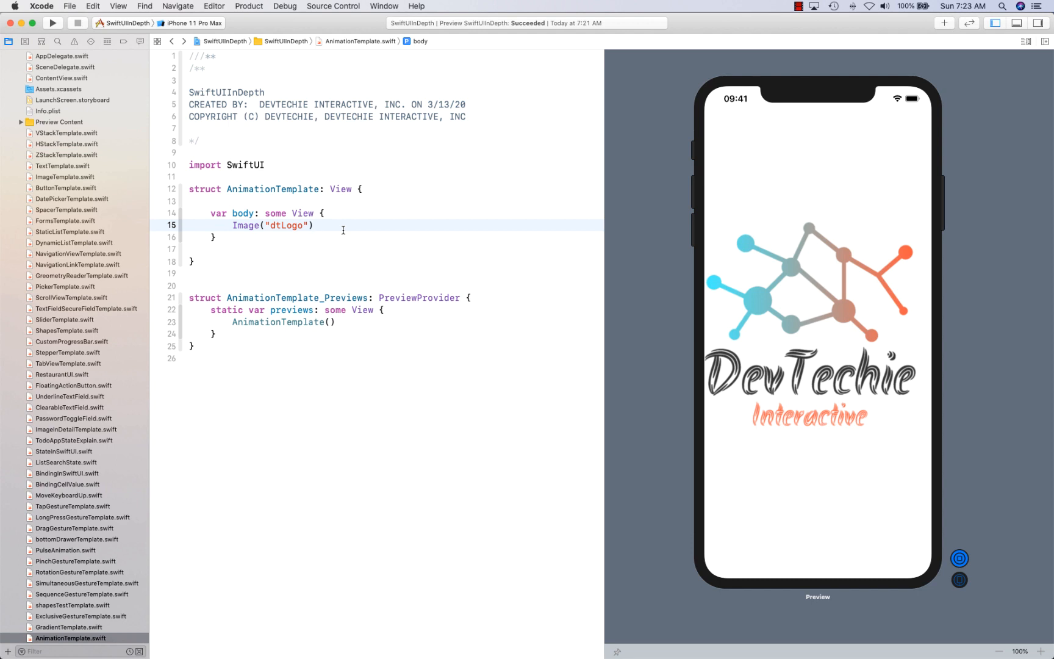
type("VSt")
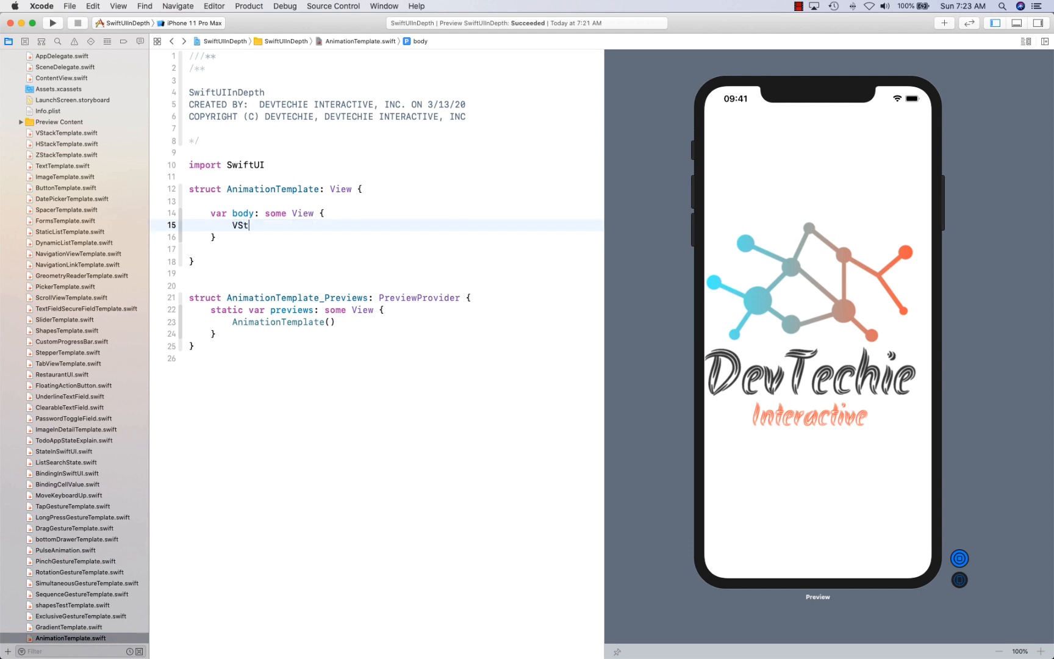
type("ack {")
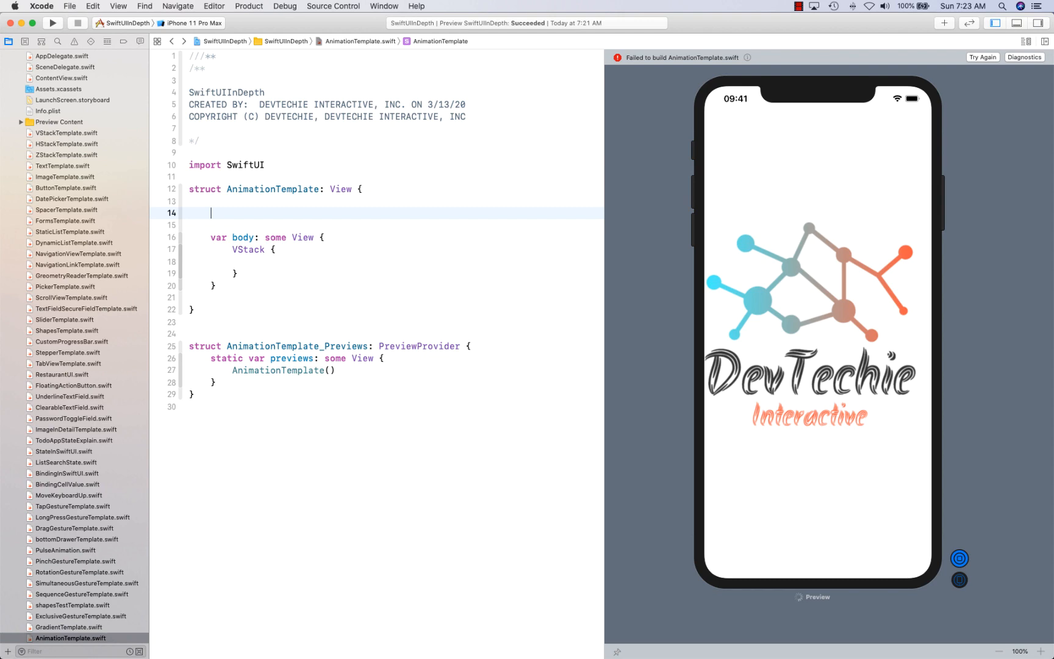
type("@sa")
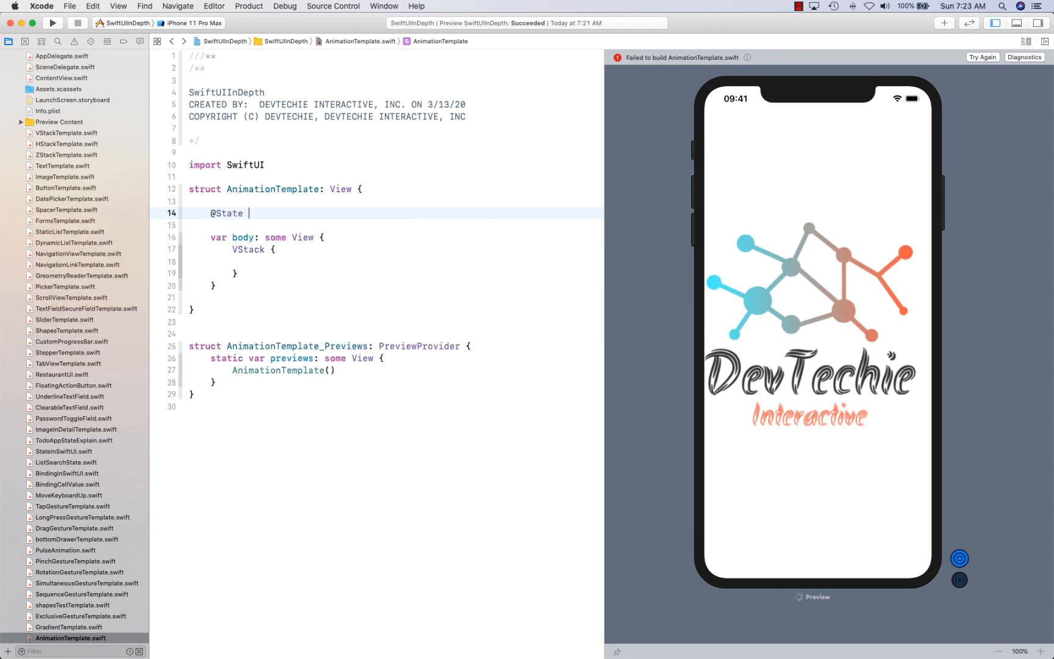
type("pri")
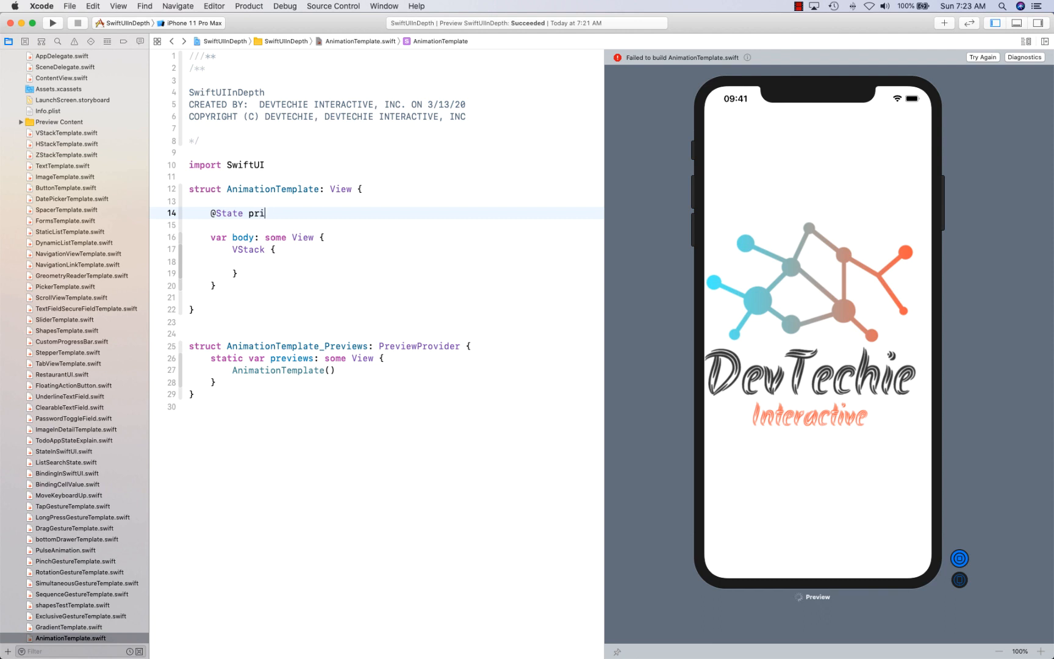
type("vate var")
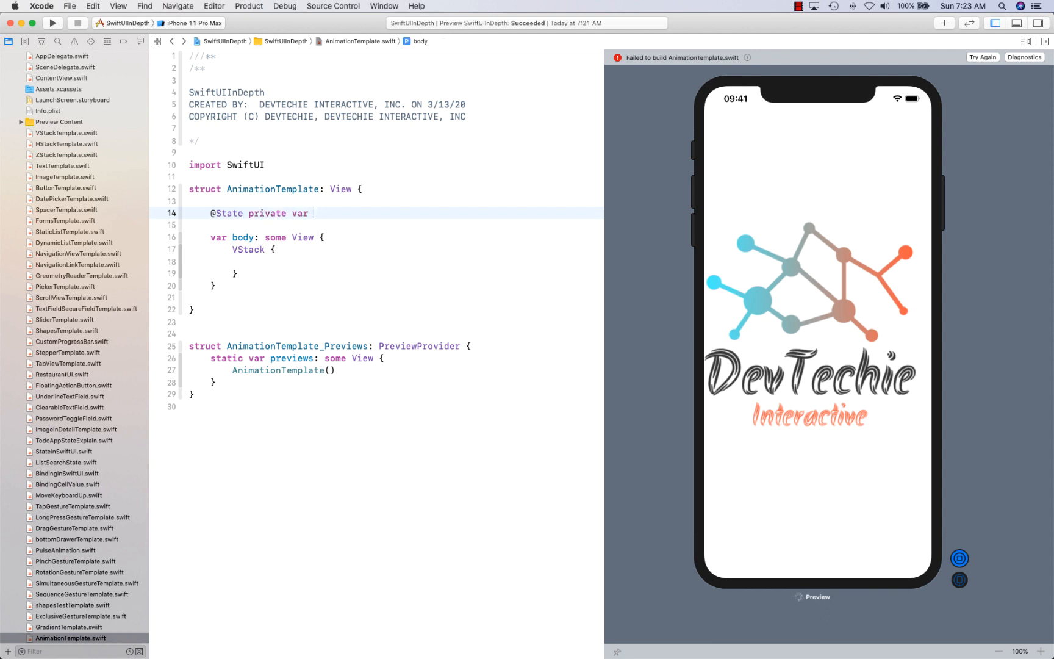
type("positionX")
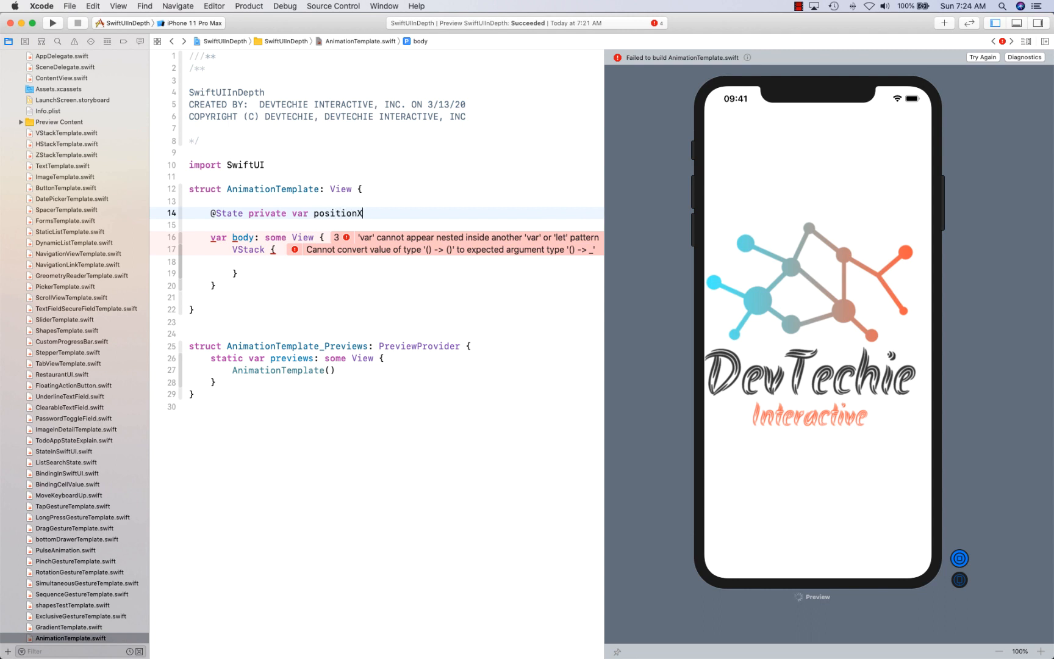
type(":")
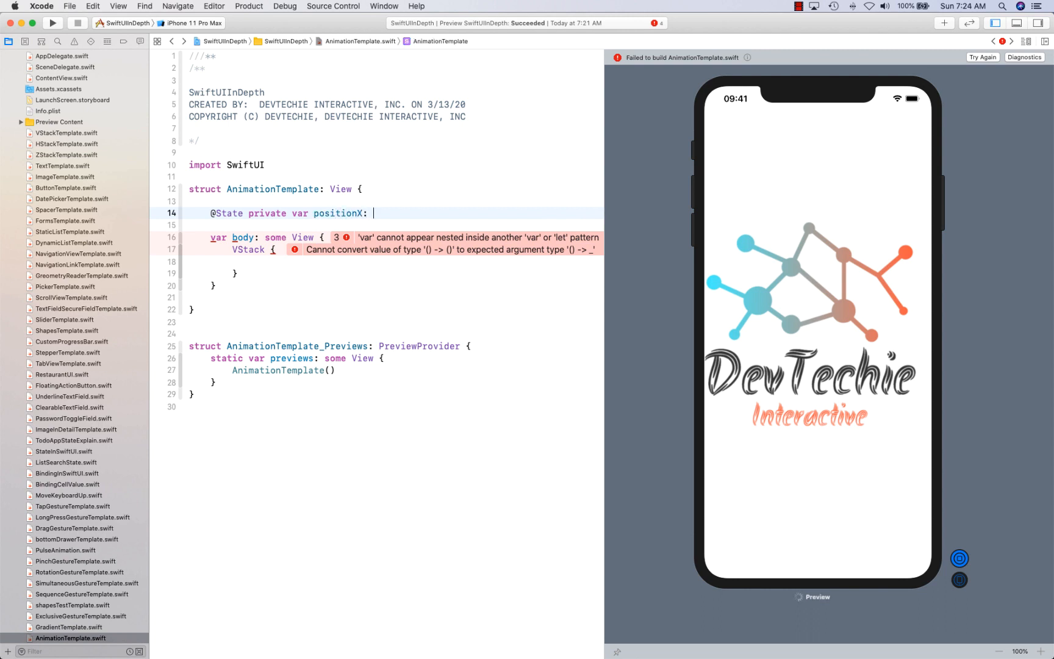
type("CG")
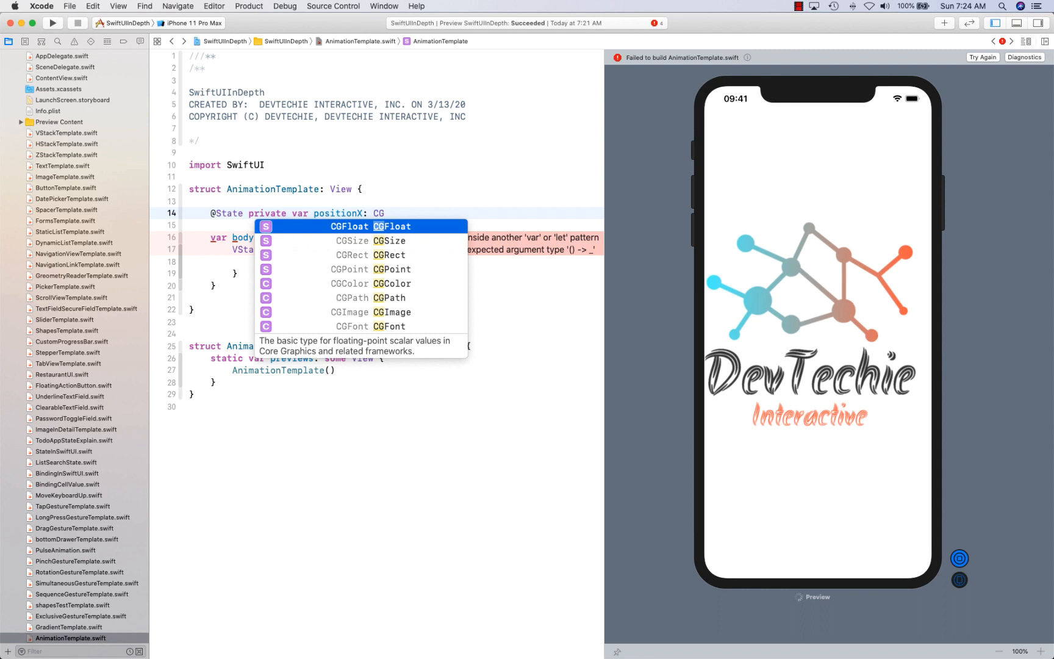
key("Return")
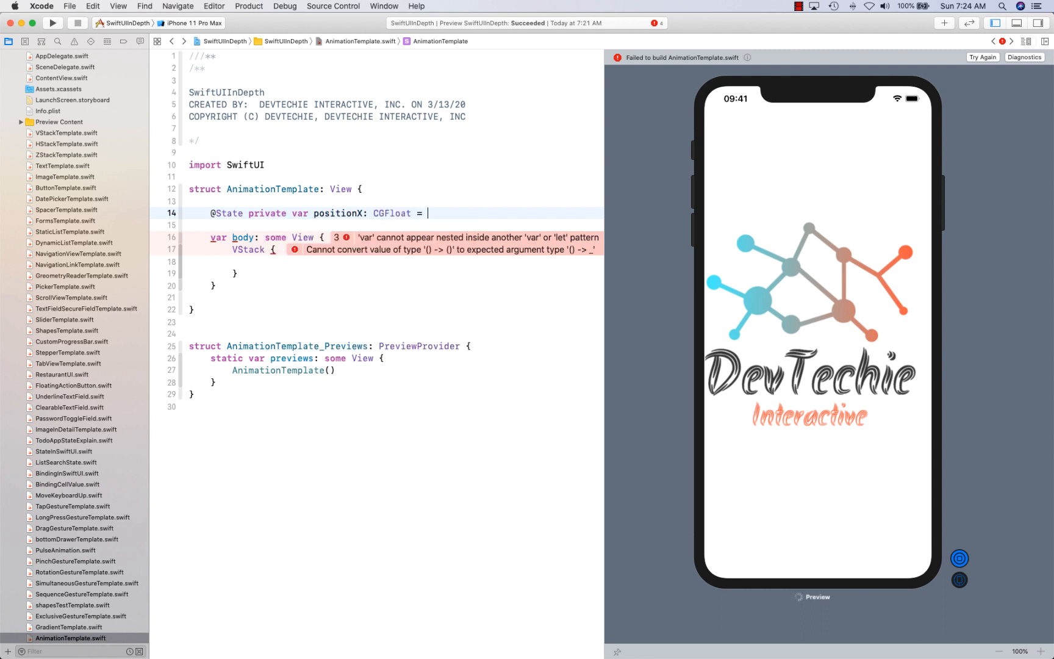
type("0")
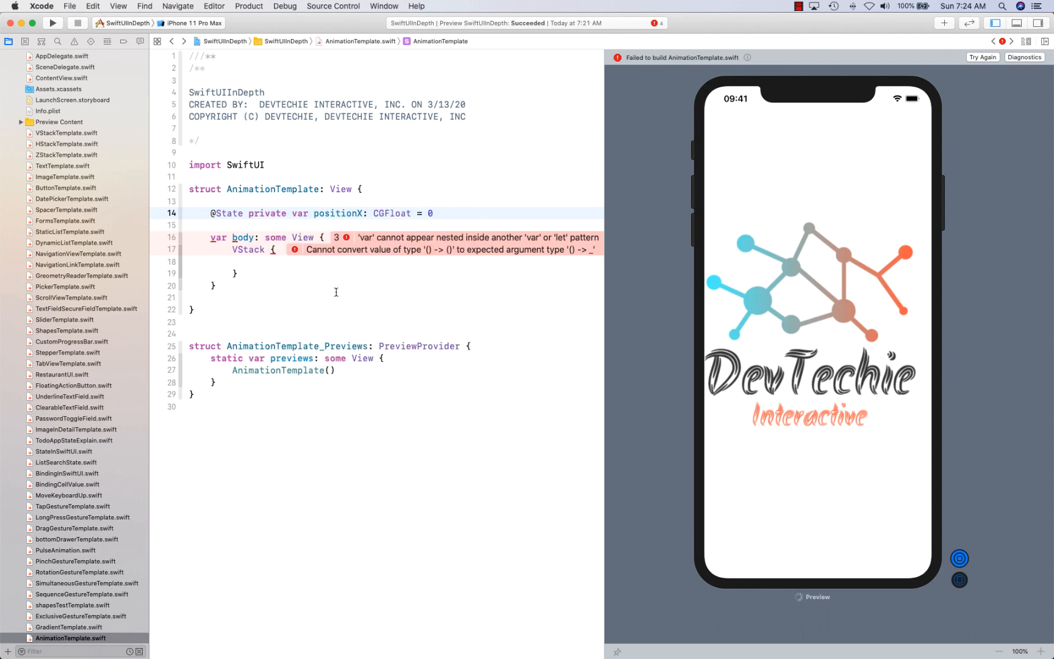
left_click(251, 262)
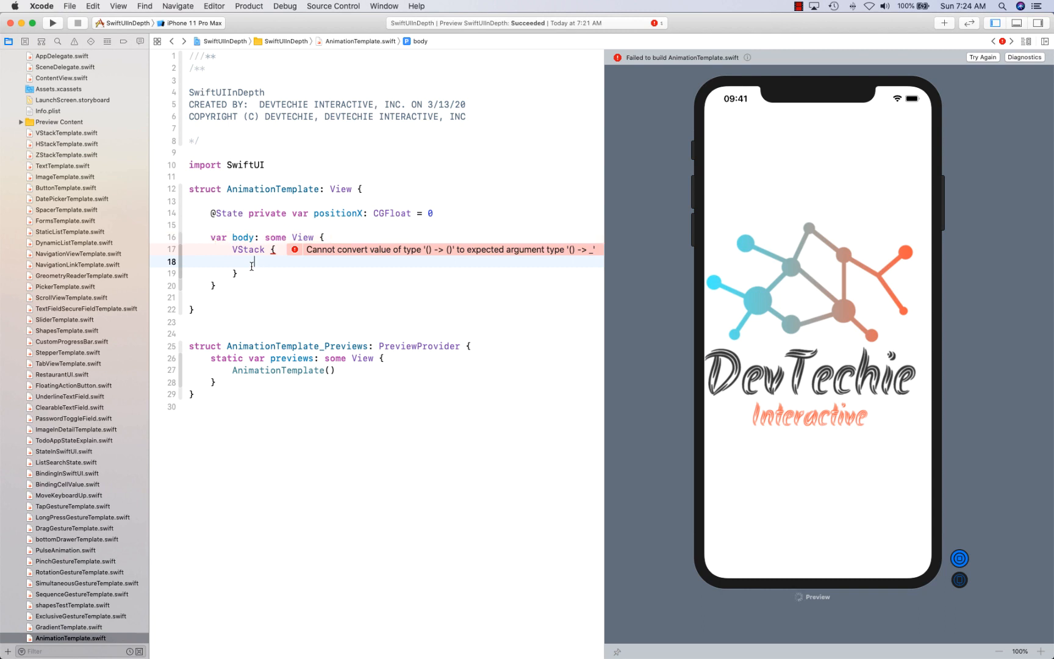
Add a ZStack holding a Rectangle with frame height 50 inside the VStack.
type("Z")
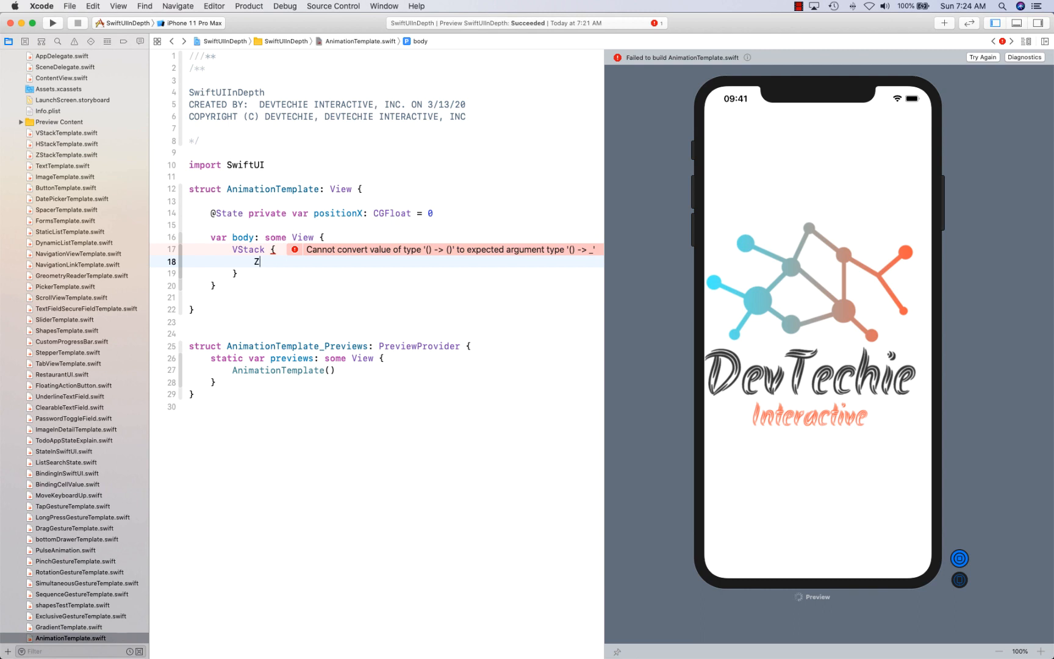
type("Stack {")
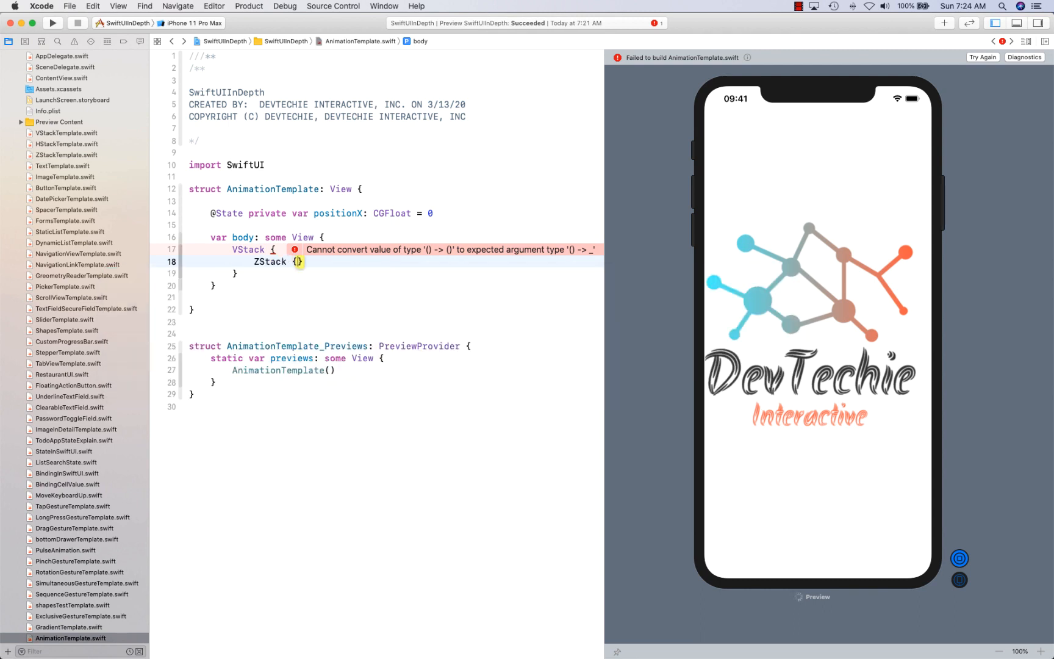
type("re")
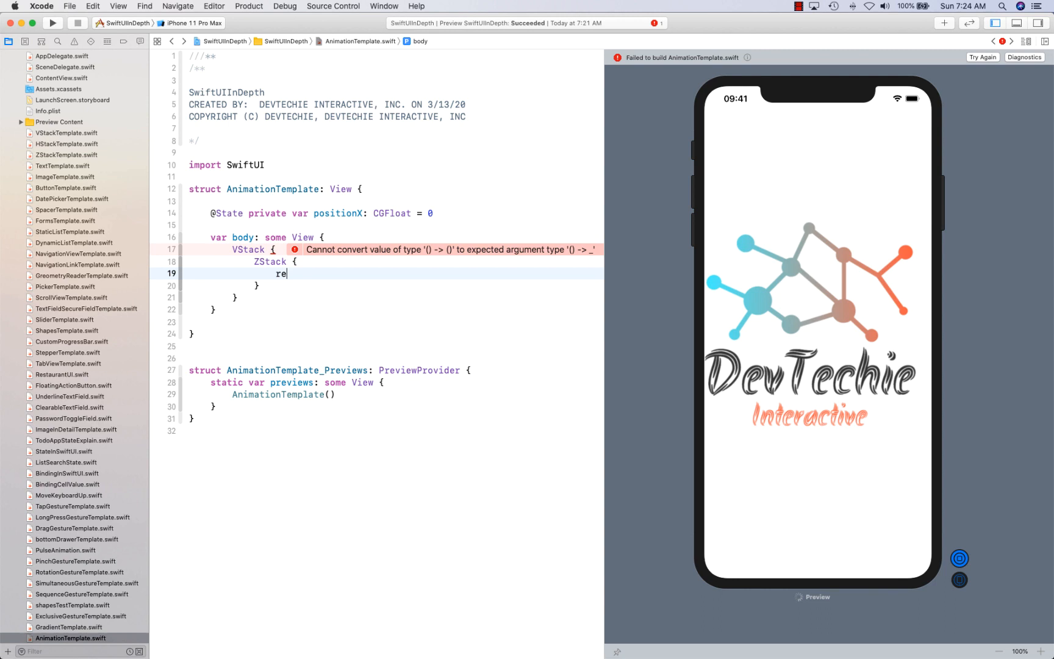
type("Rectangle()")
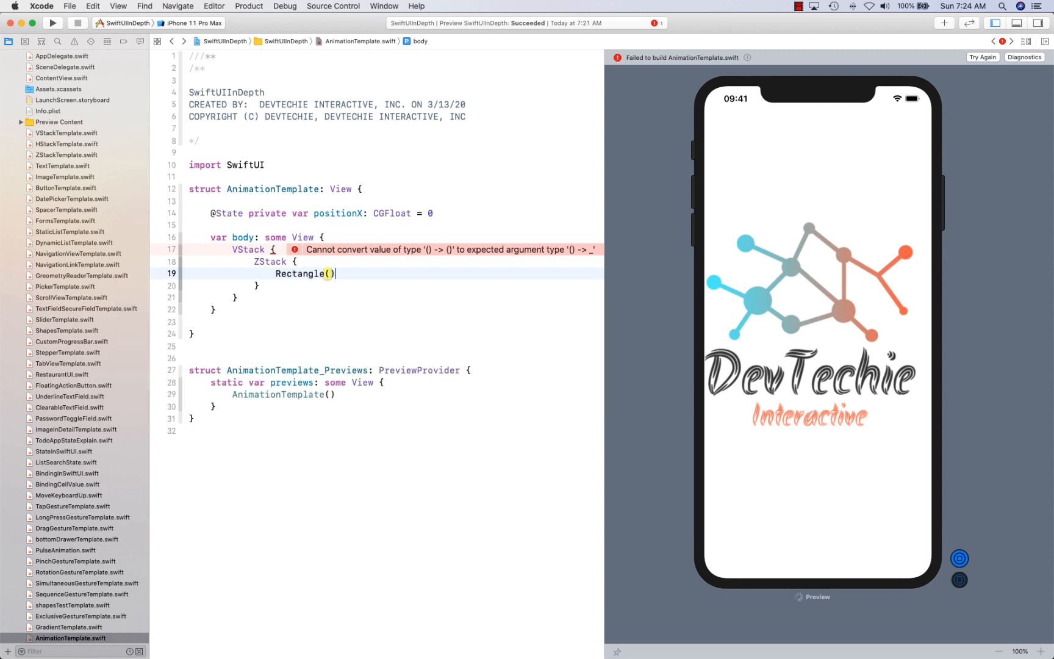
type(".frame()")
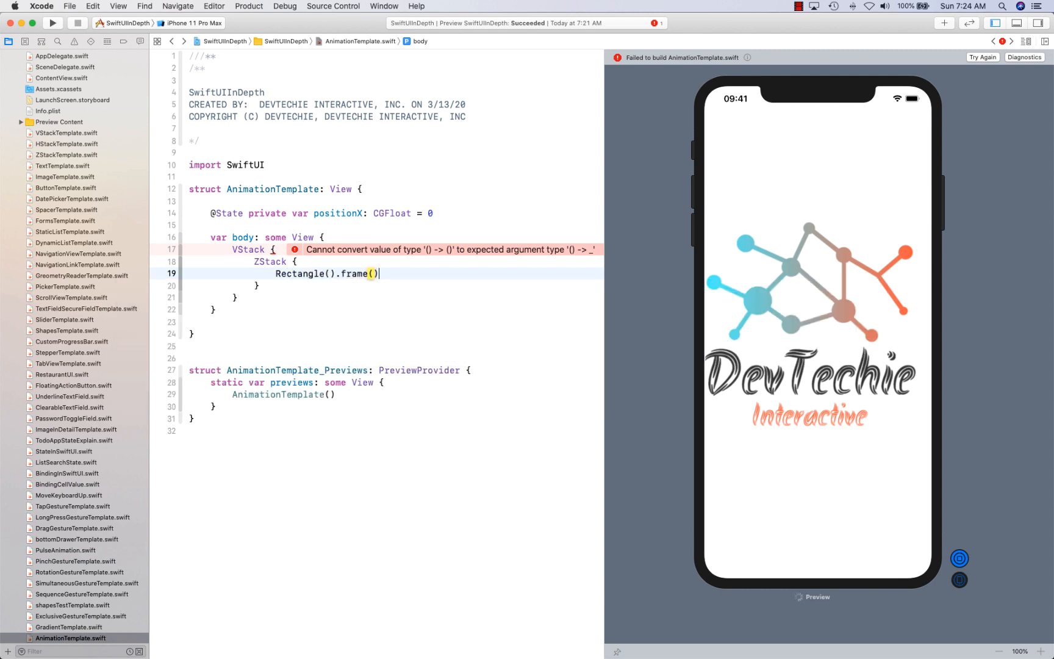
type("he")
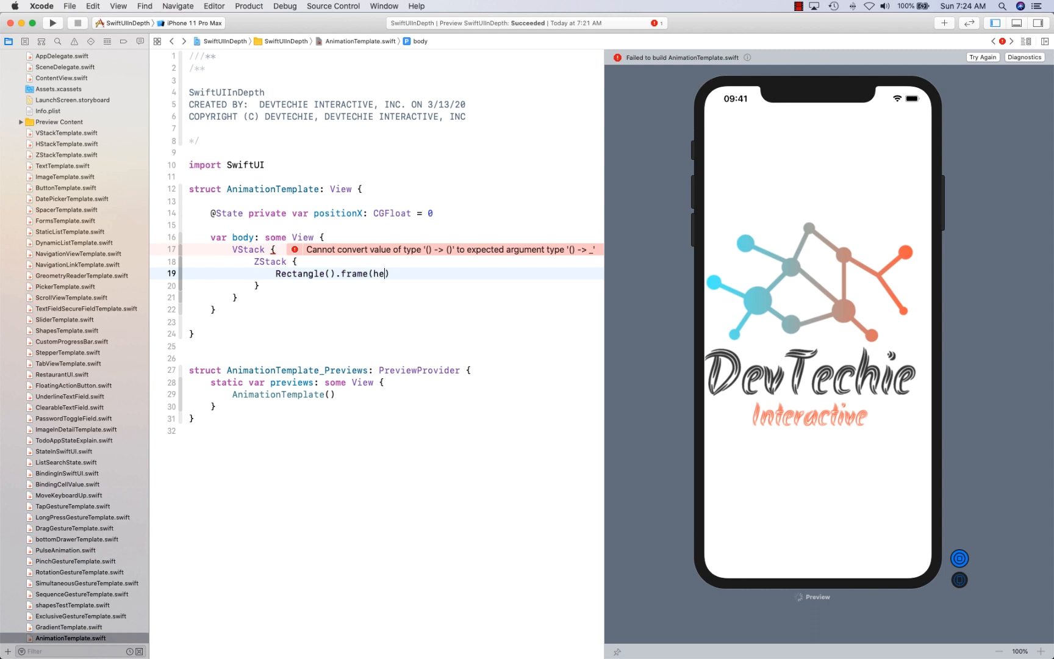
type("ight:")
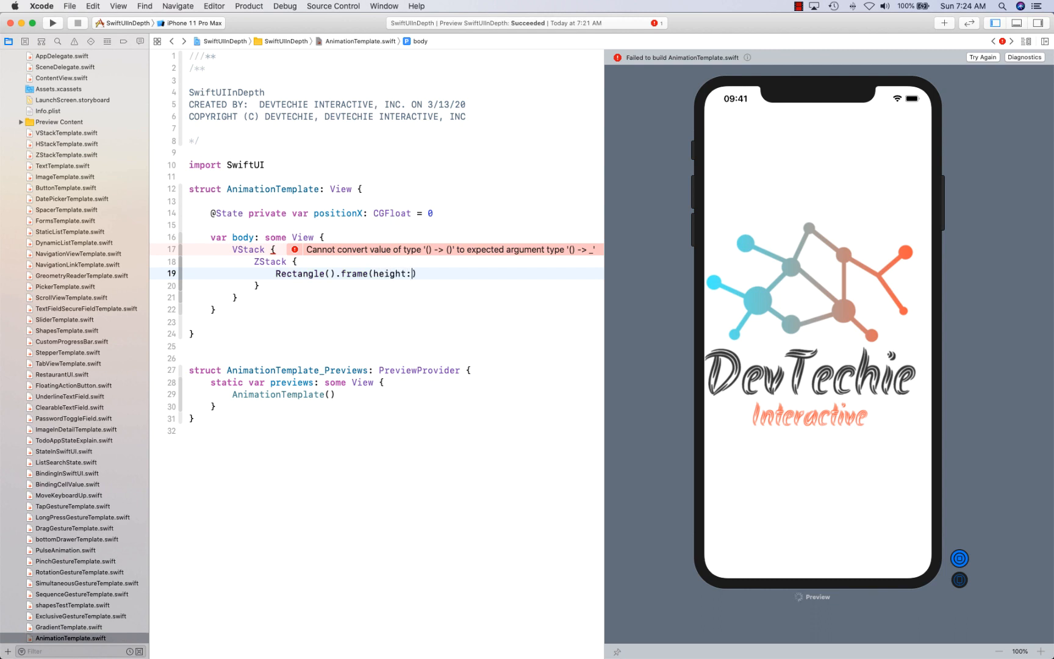
type("50)")
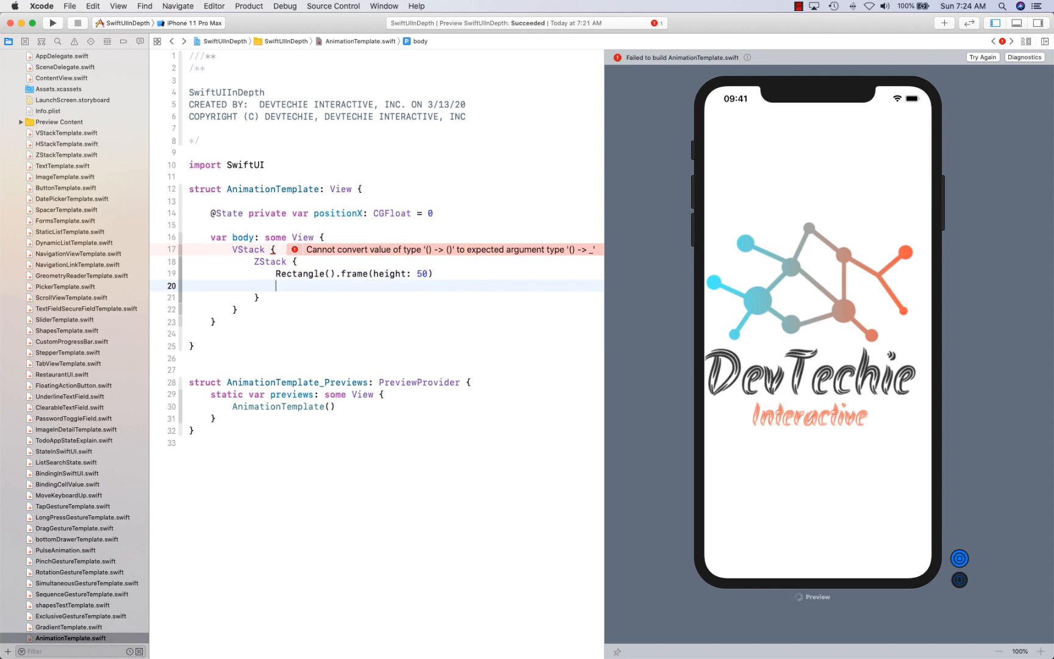
Add a second Rectangle with height 2 and a white foreground color.
type("Rand")
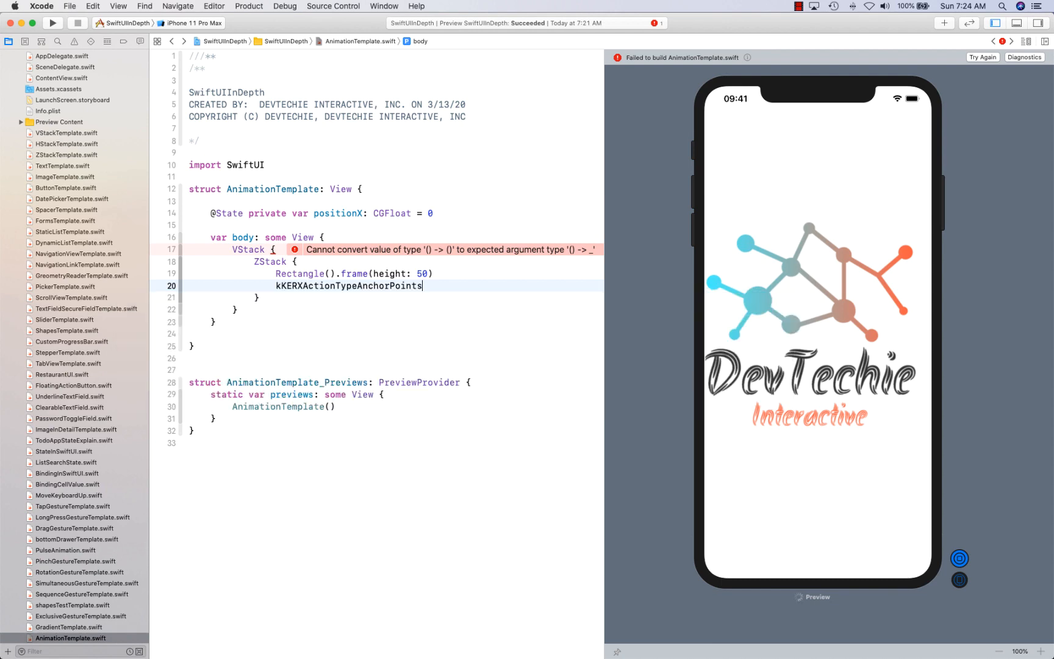
type("Rectangle()")
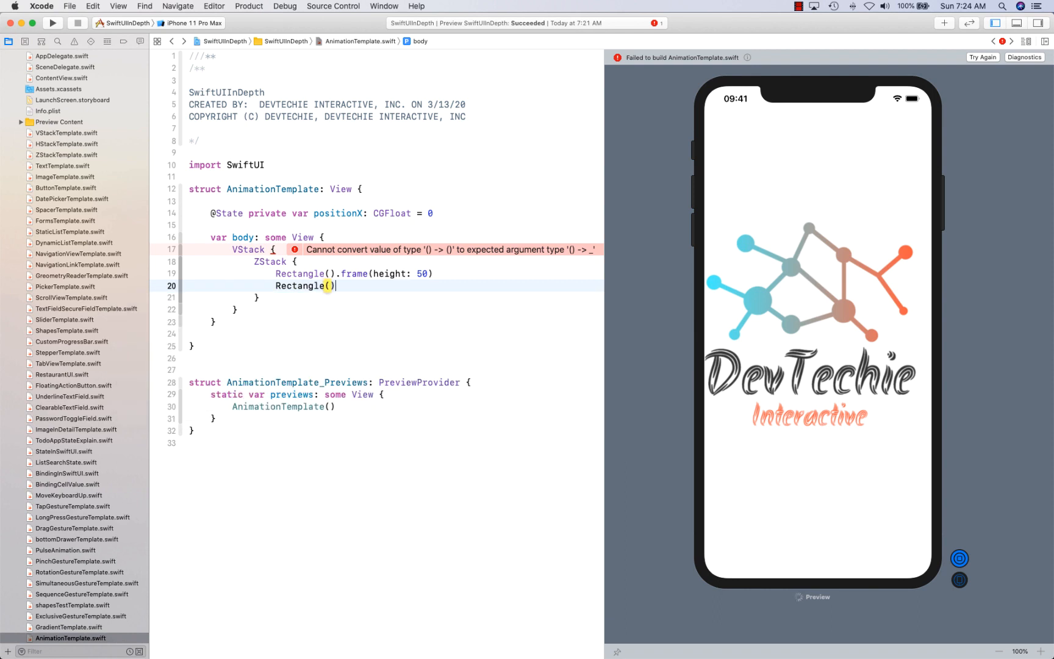
type(".frame()")
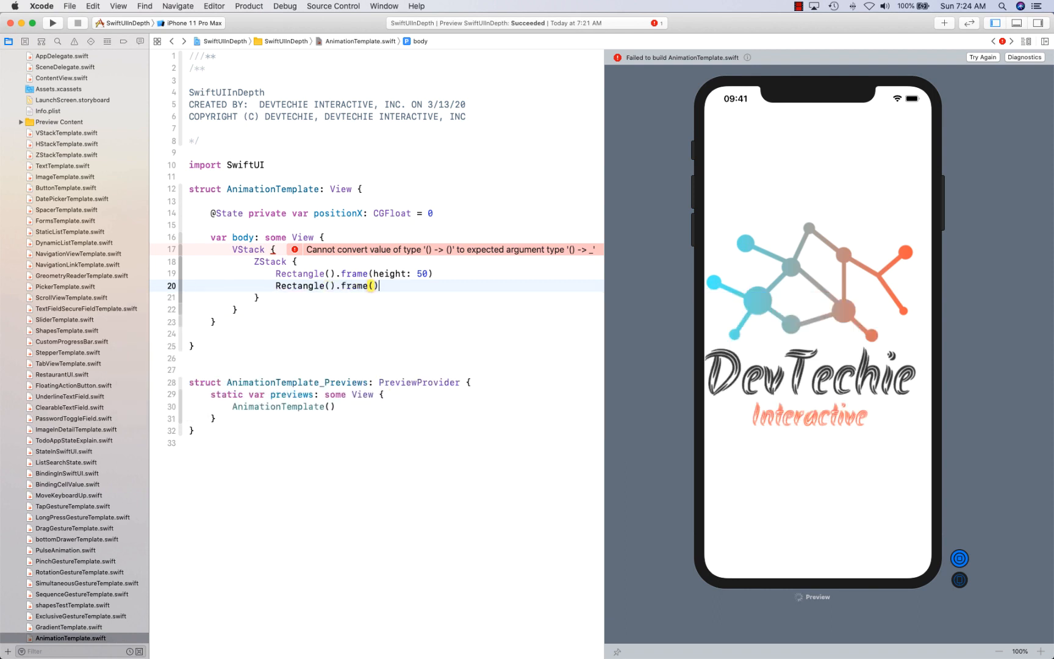
type("height")
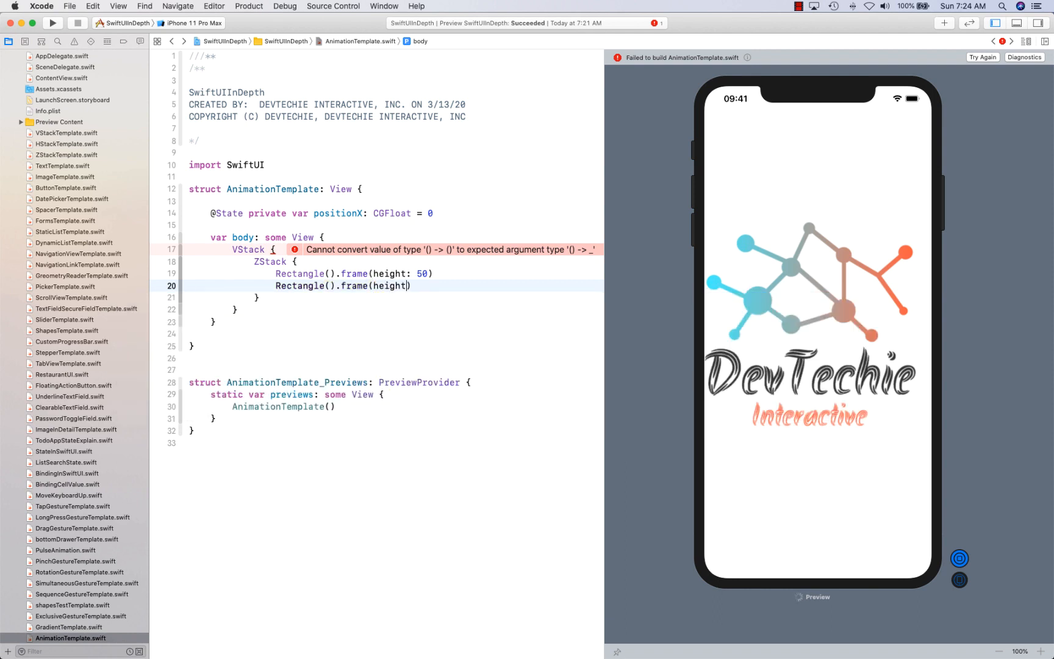
type(": 2")
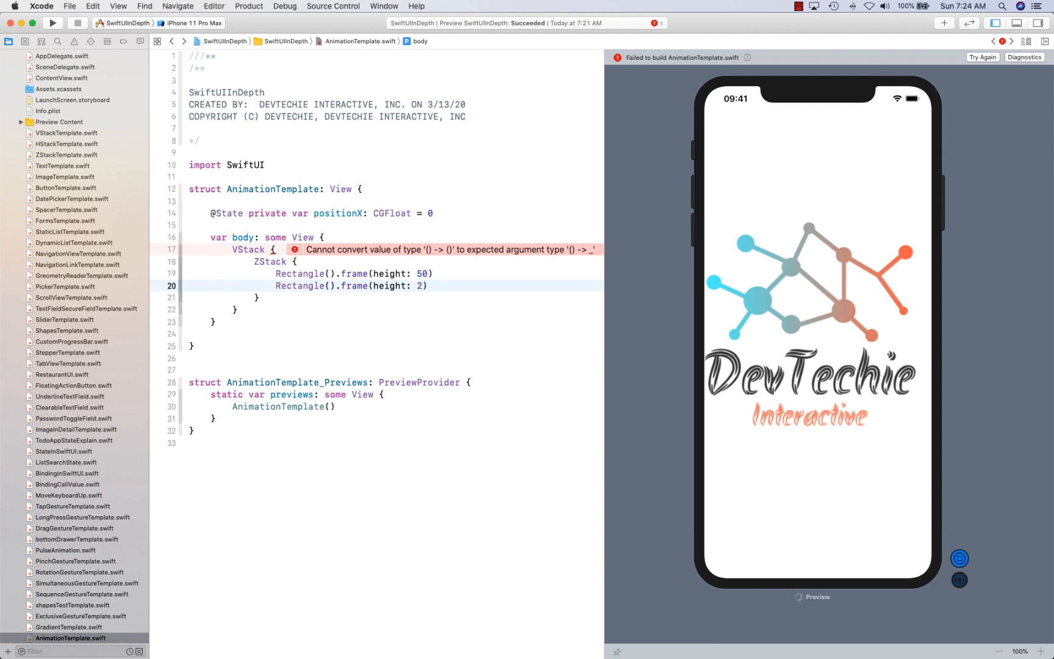
type(".foregroundColor(.white)")
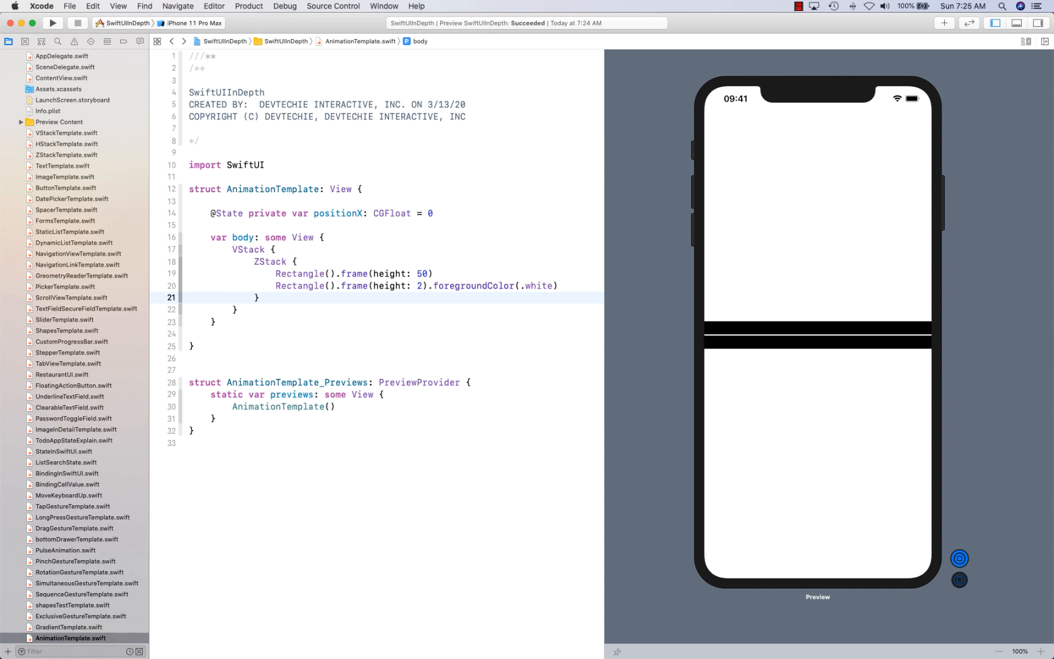
Offset the road ZStack by y: 60 to lower it in the preview.
type(".")
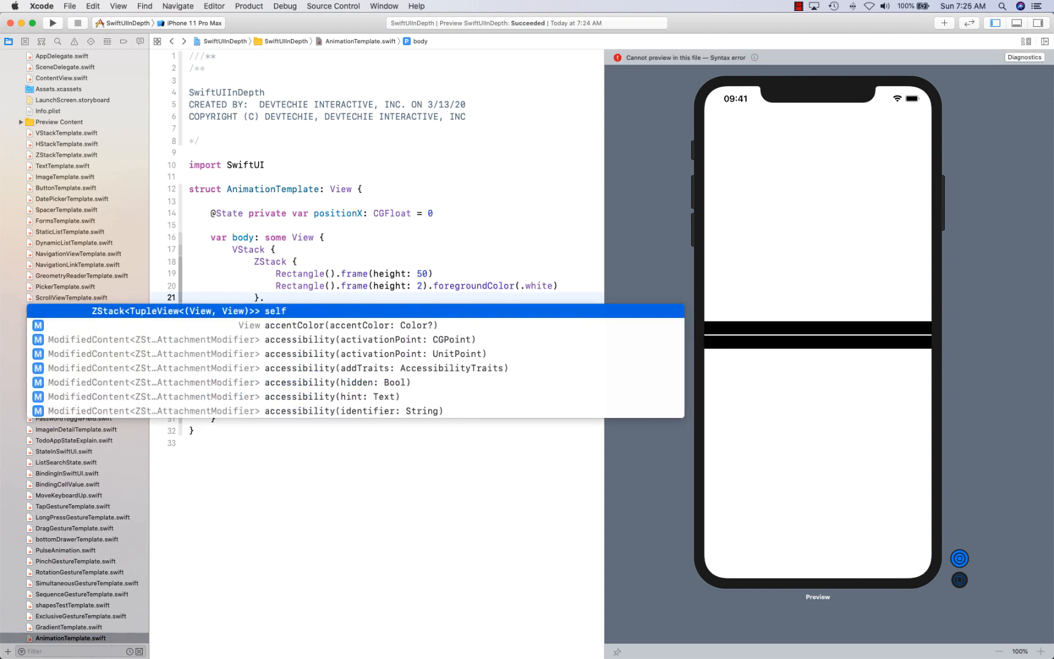
type(".")
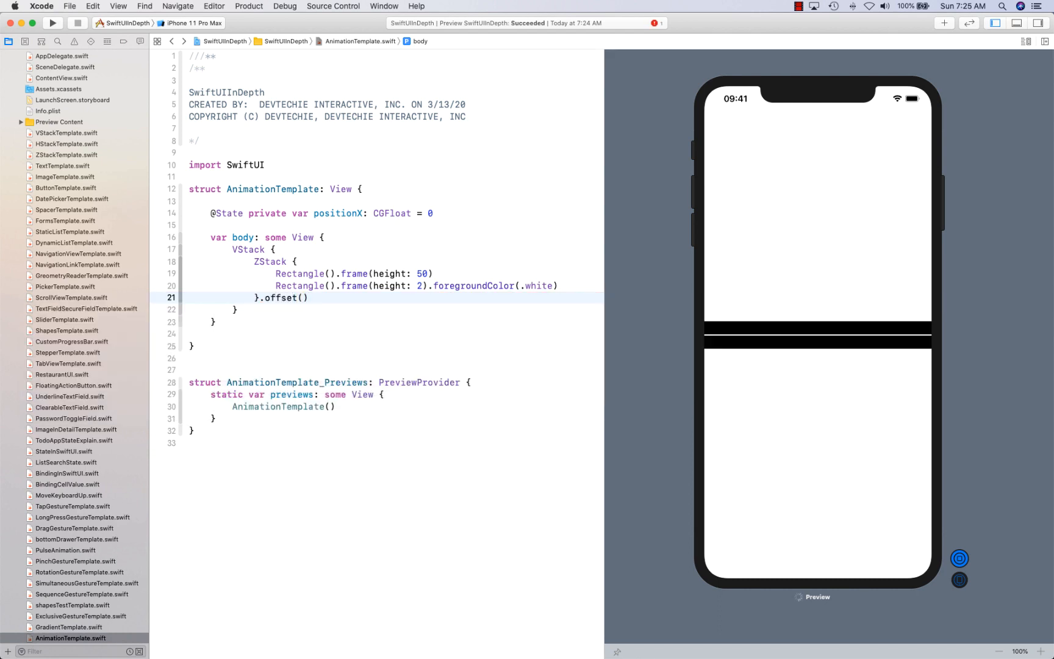
type("y:")
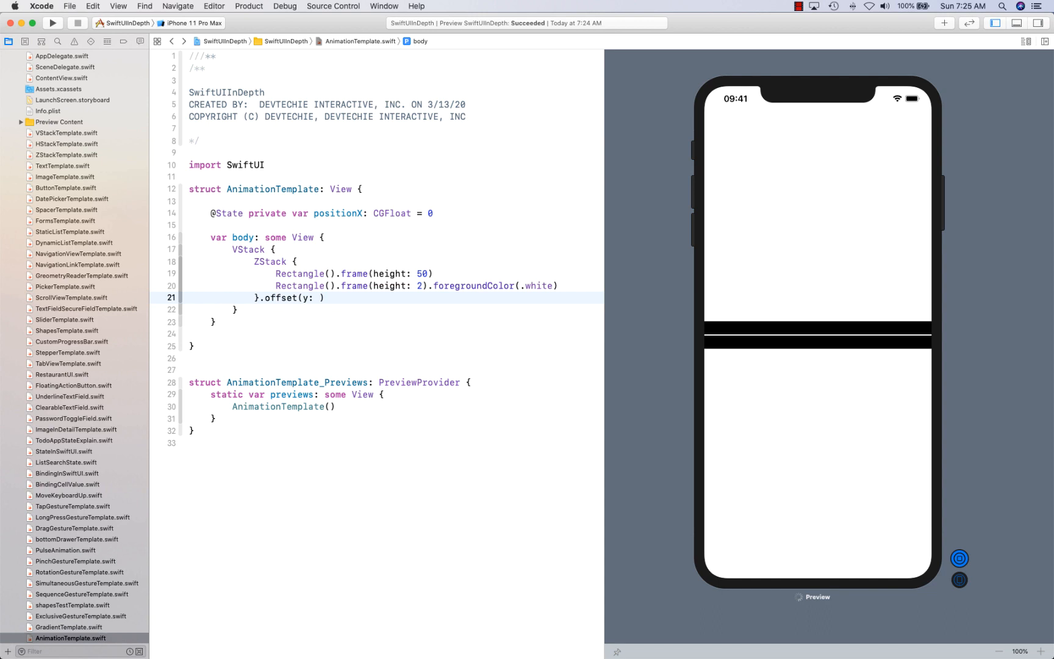
type("60")
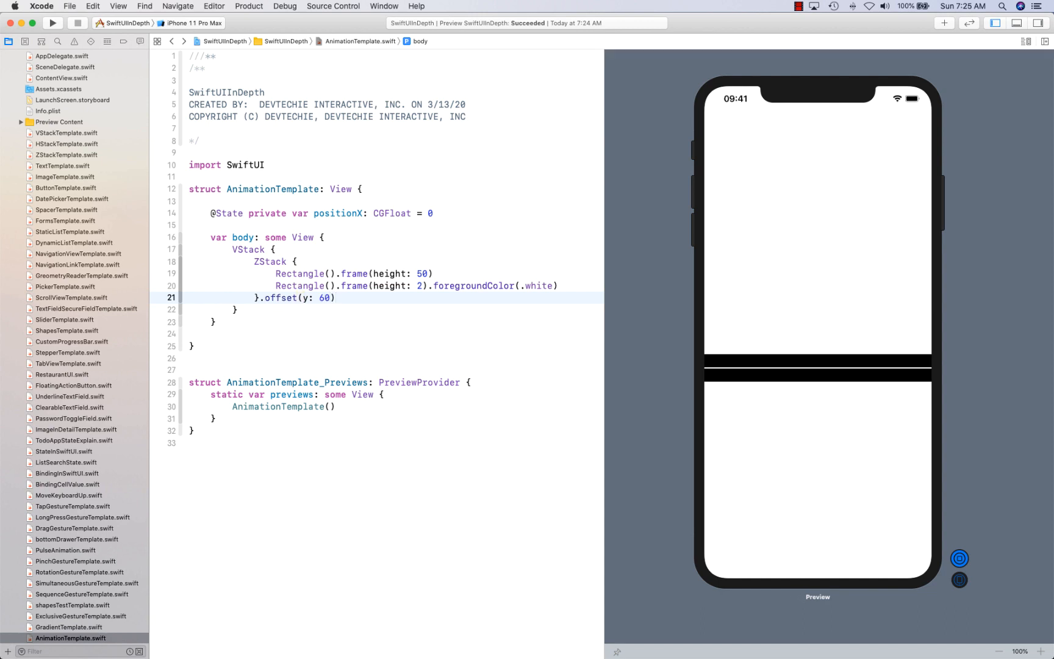
type("H")
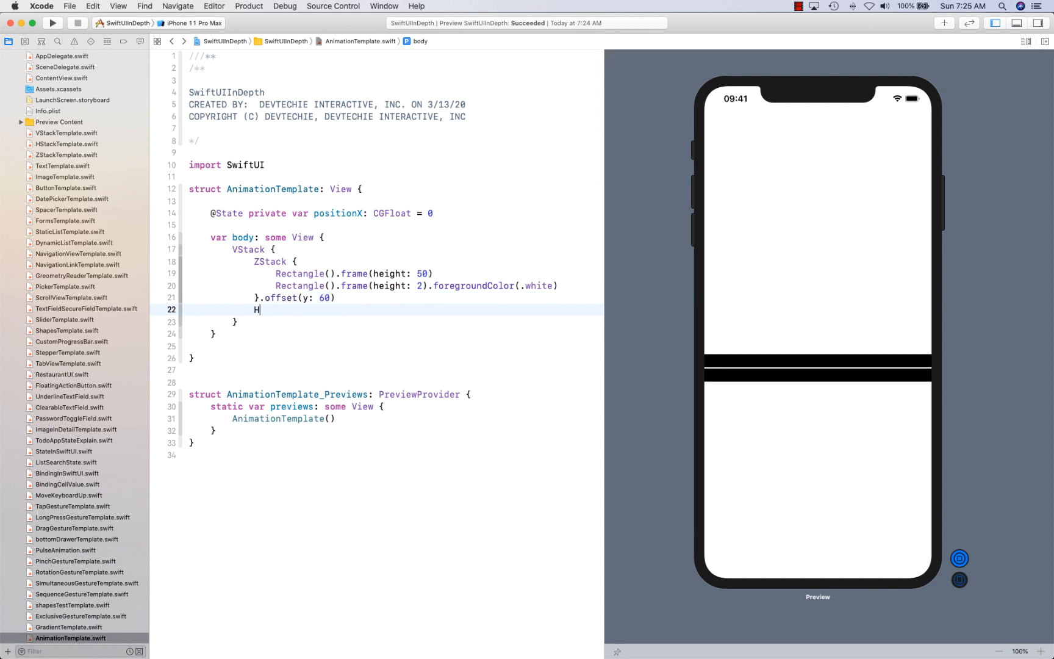
Add an HStack with an orange tortoise.fill Image in large title font.
type("Stack {")
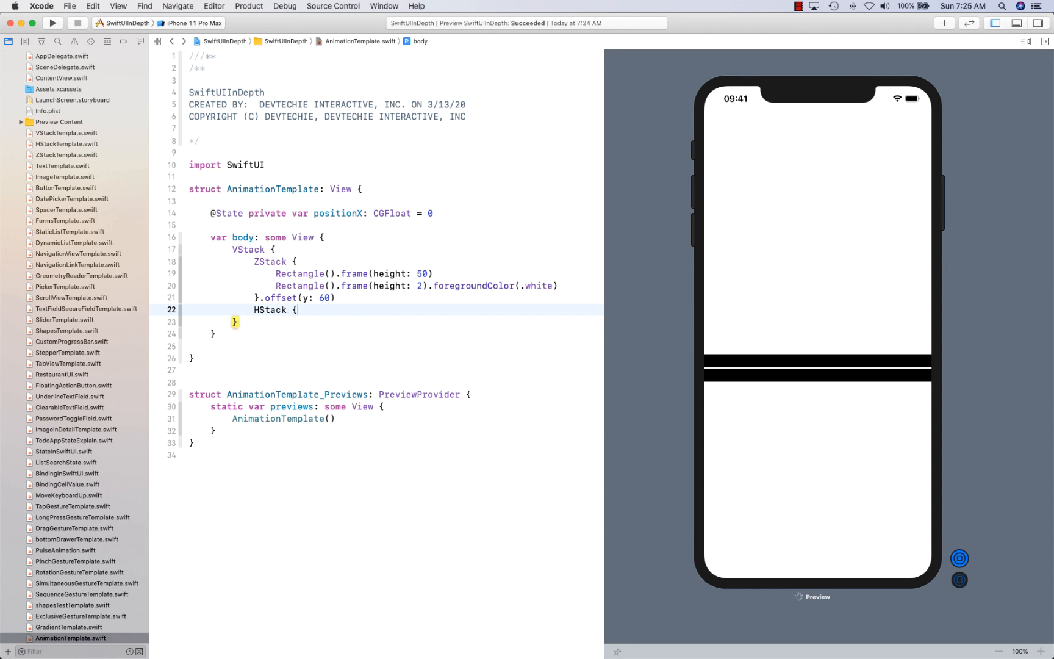
type("Image(systemName: \"tortoi\")")
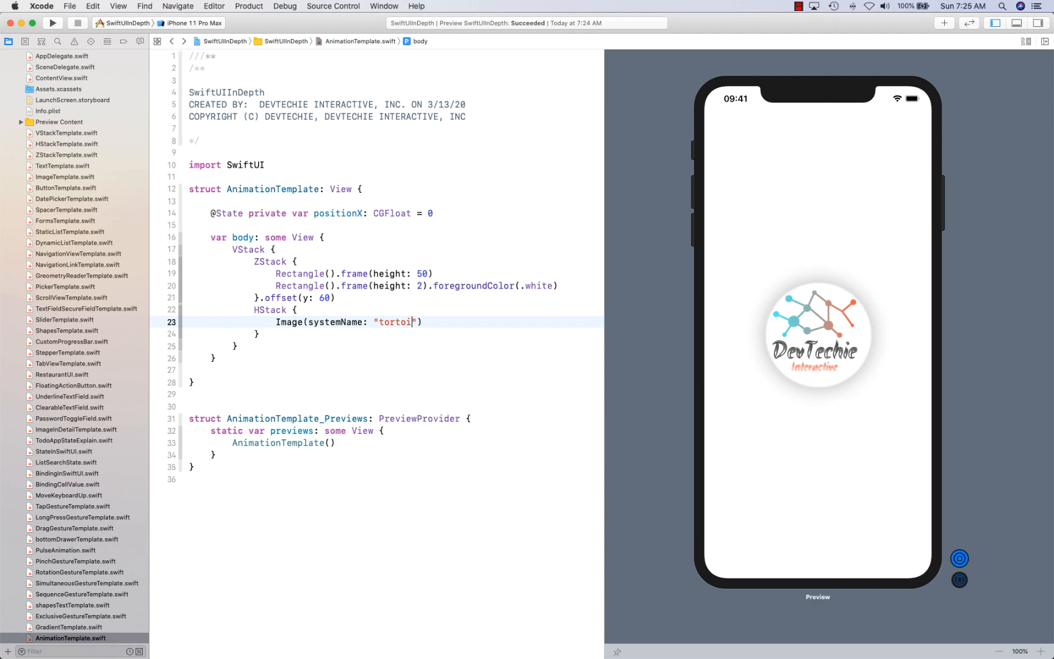
type("se.fill")
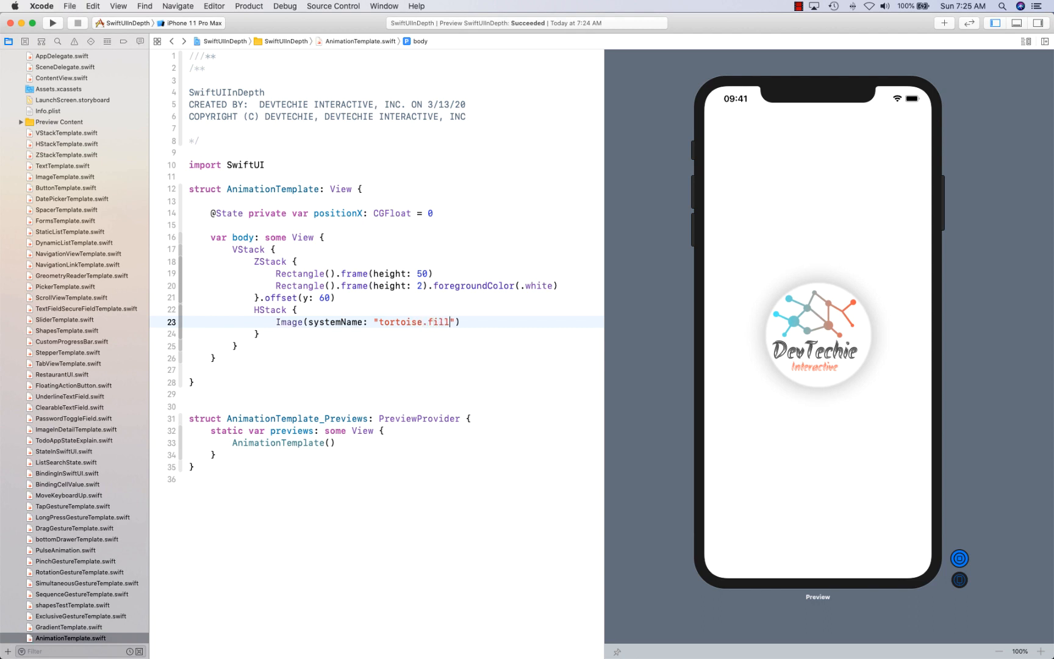
key("Return")
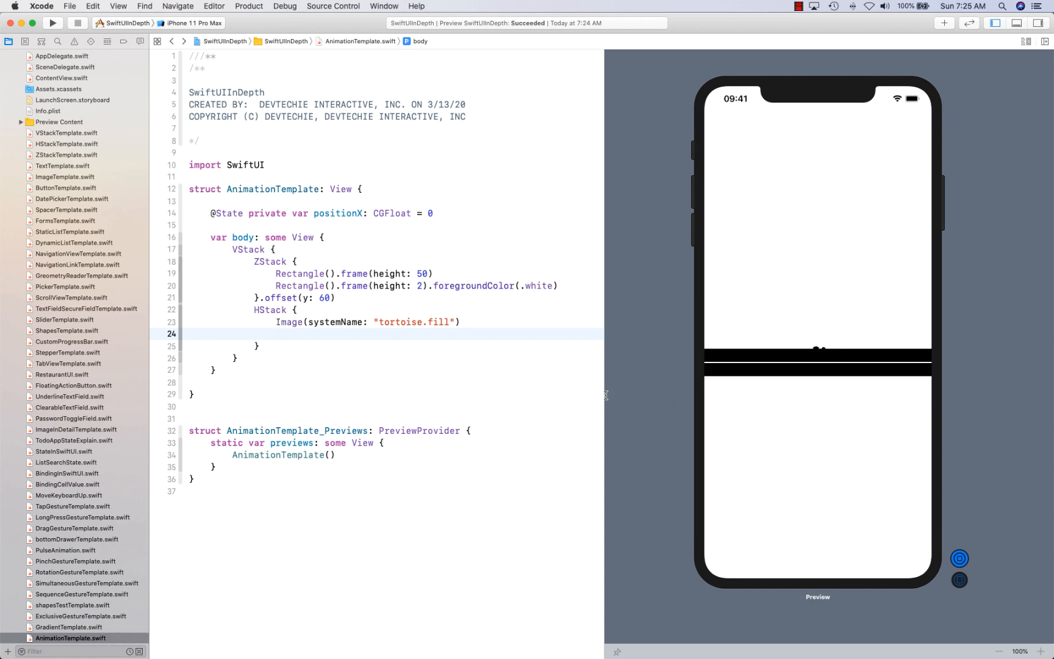
type(".")
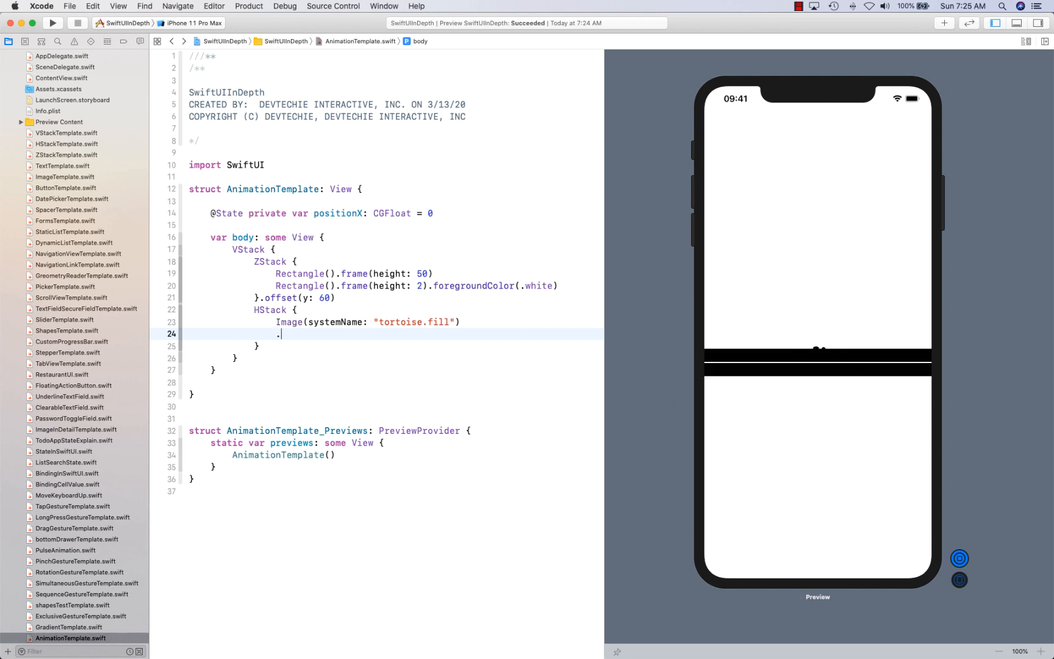
type(".font(.largeTitle")
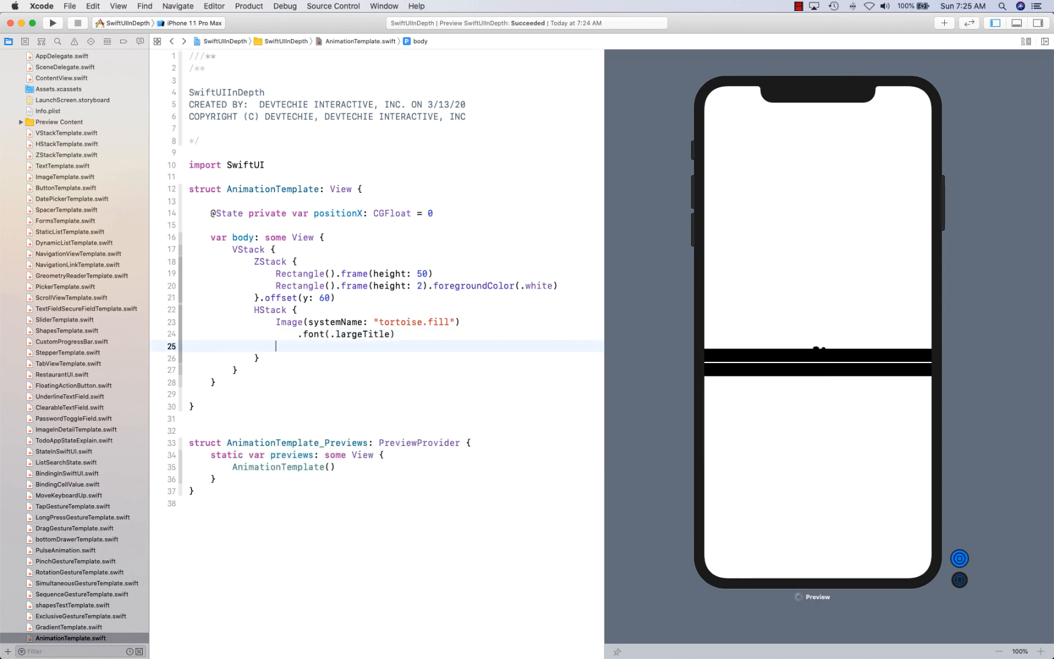
type(".foregroundColor(.")
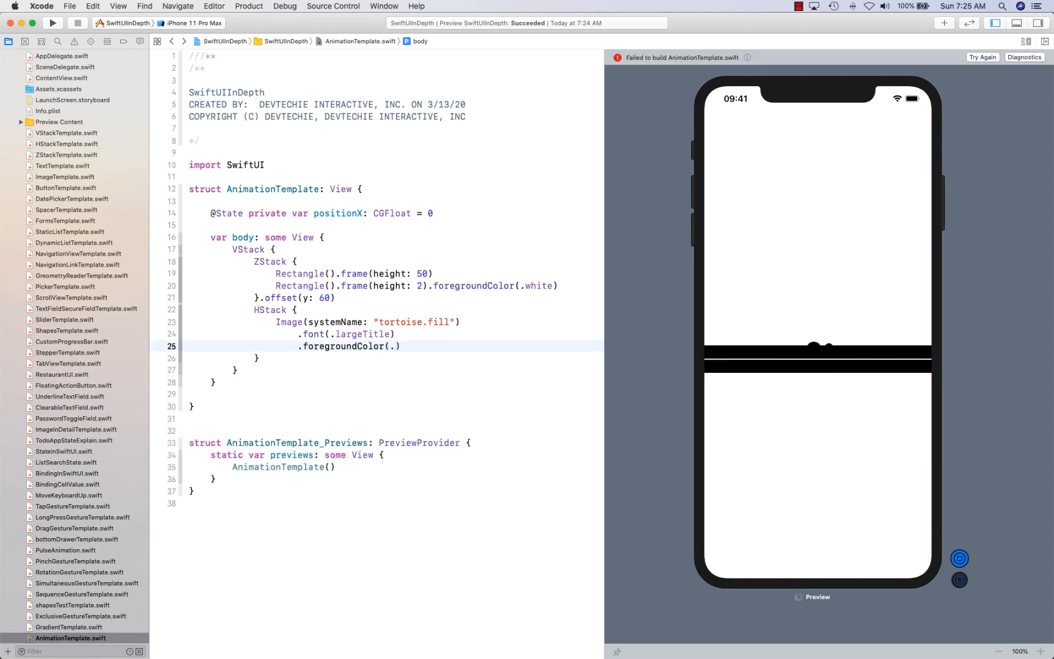
type("orange")
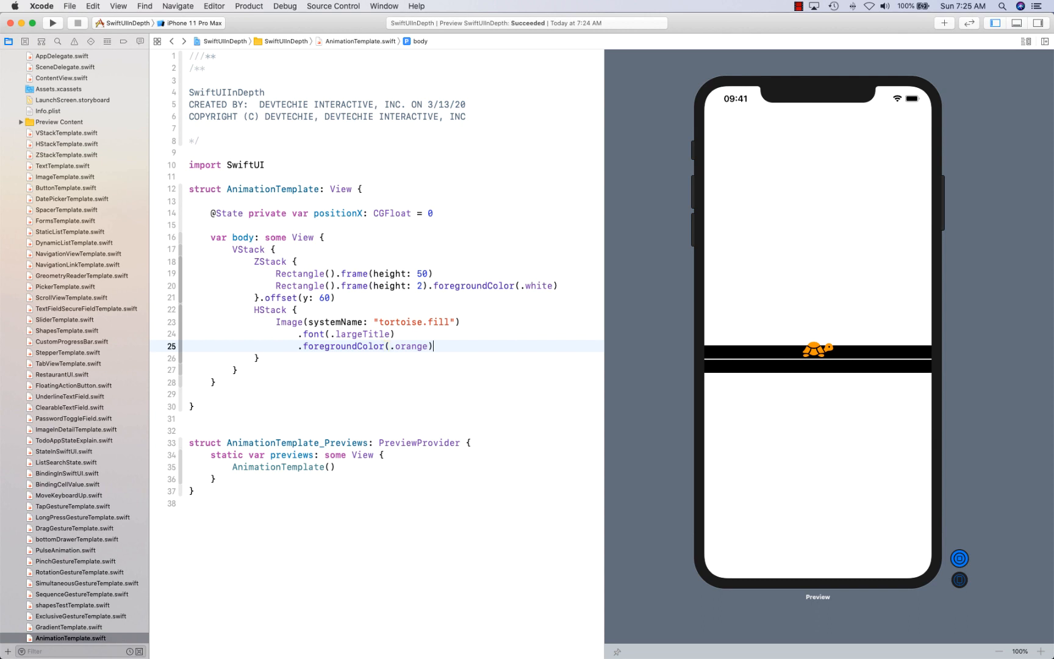
type("space")
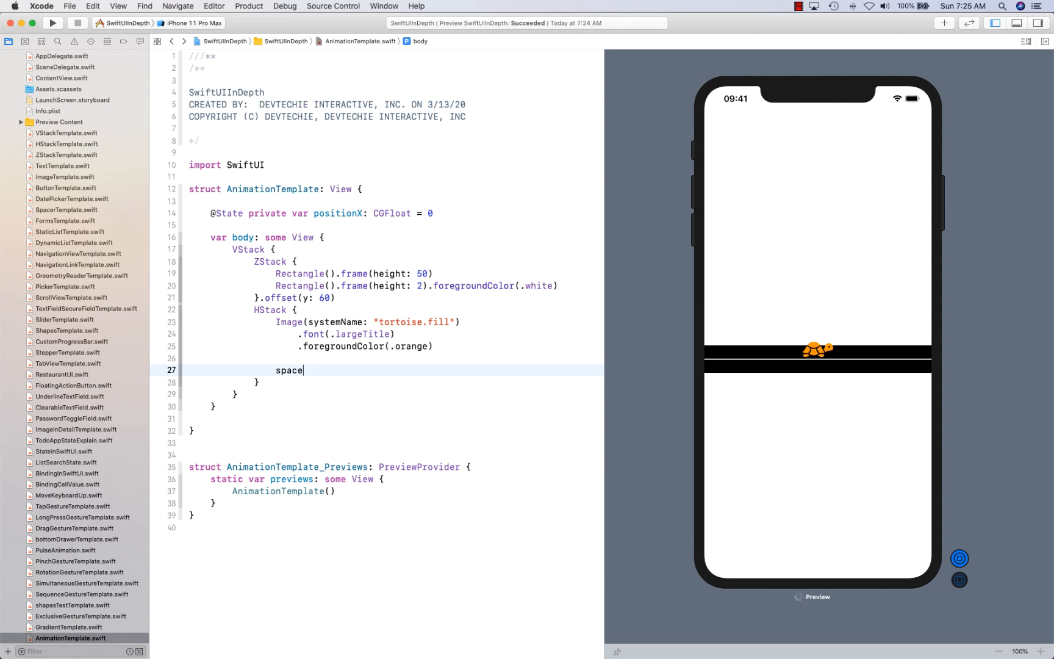
Add a Spacer and give the tortoise image .offset(x: positionX).
type("Spacer()")
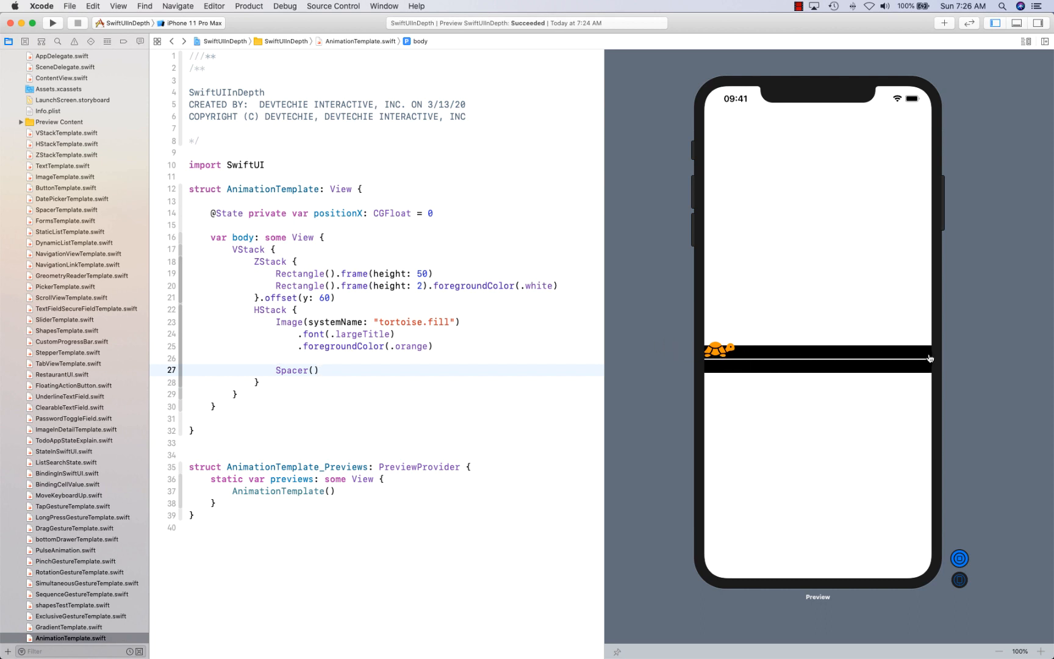
mouse_move(864, 349)
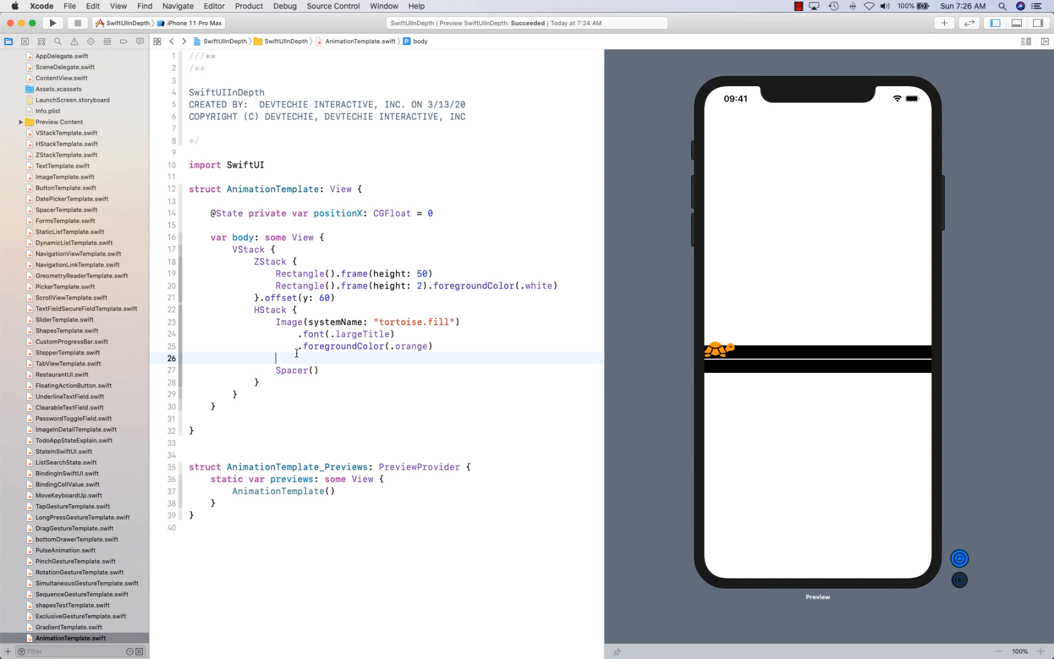
type(".")
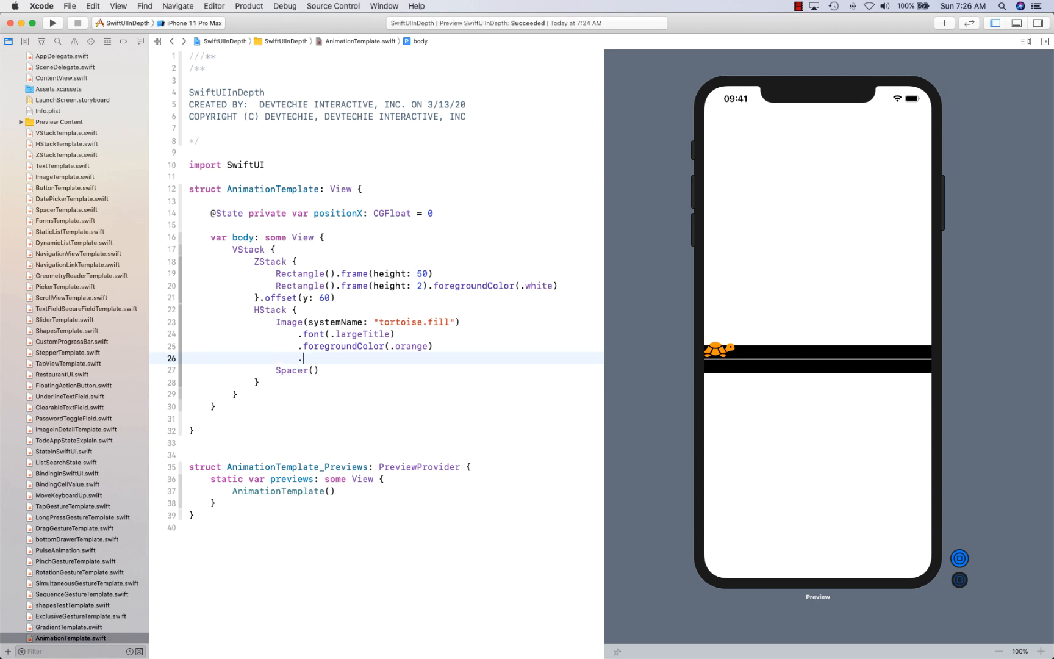
type("of")
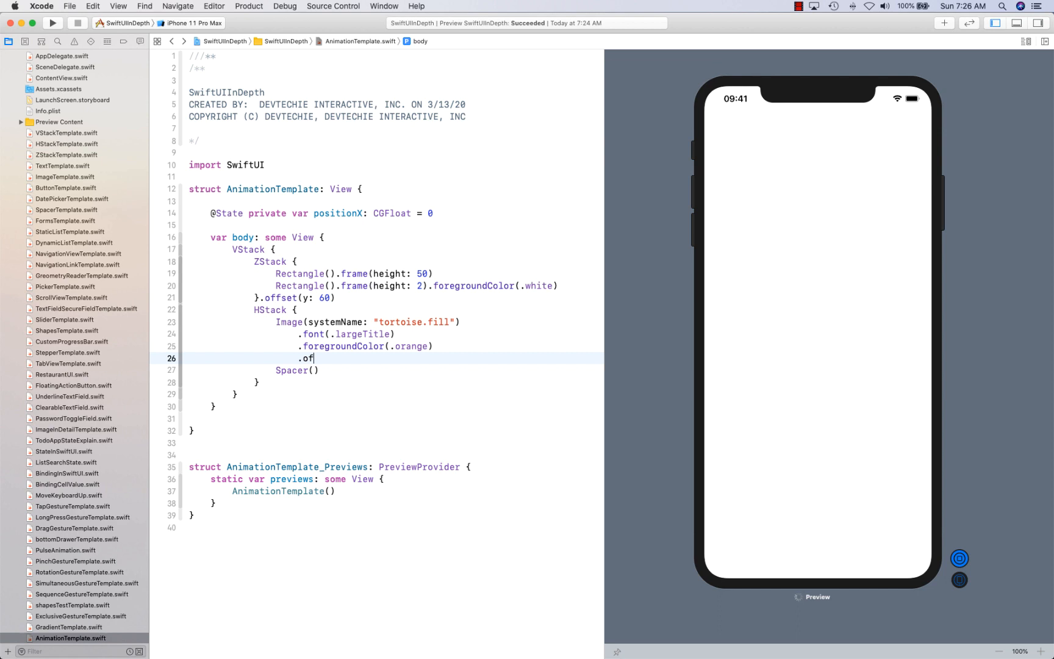
type("fset()")
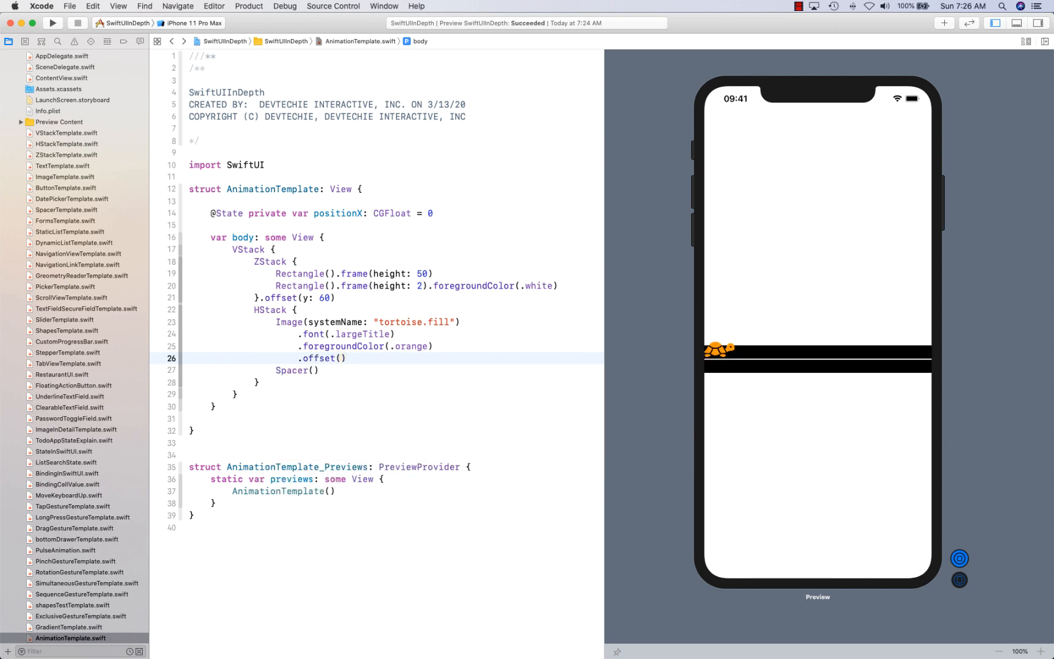
type("x: positionX")
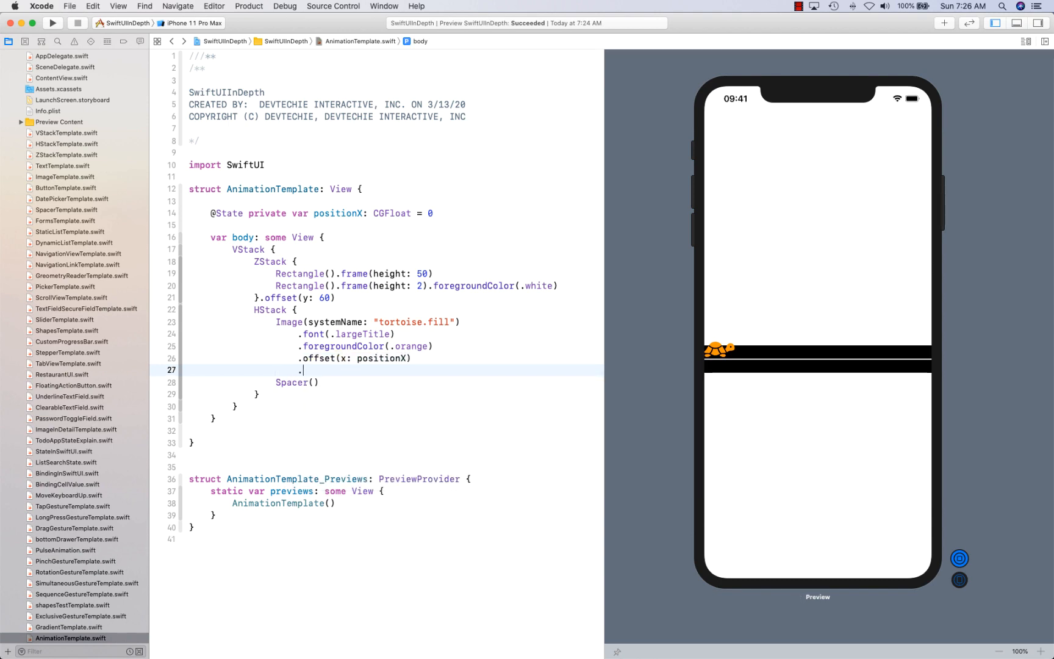
Animate the tortoise with interpolatingSpring(mass 1.0, stiffness 100, damping 3, velocity 0), repeatForever, speed 0.5.
type(".animatiok")
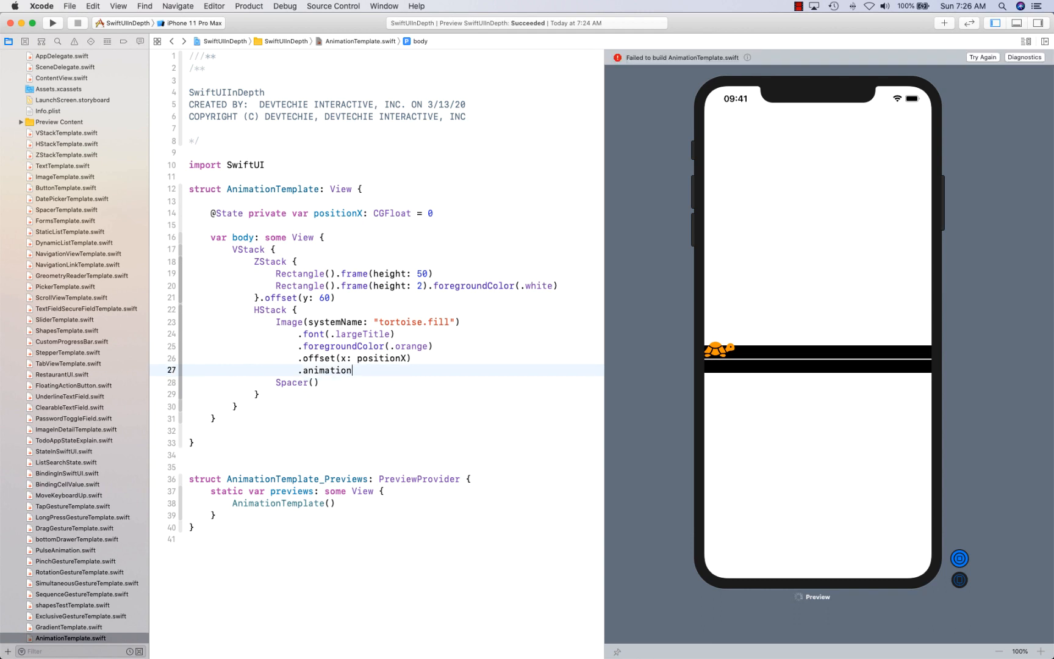
type("(A")
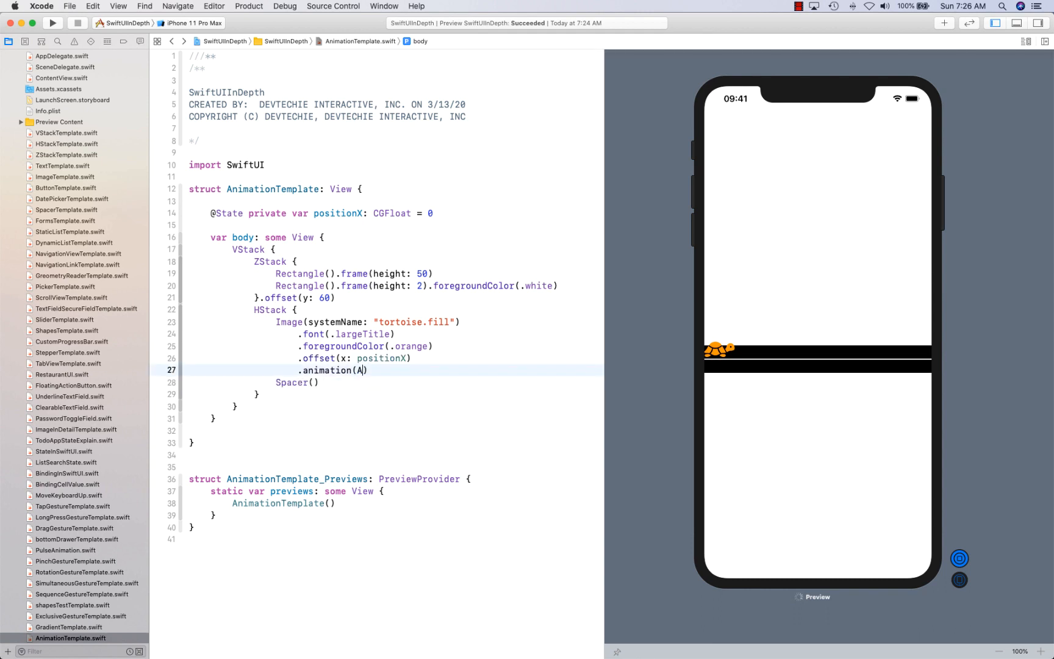
type("nimation.")
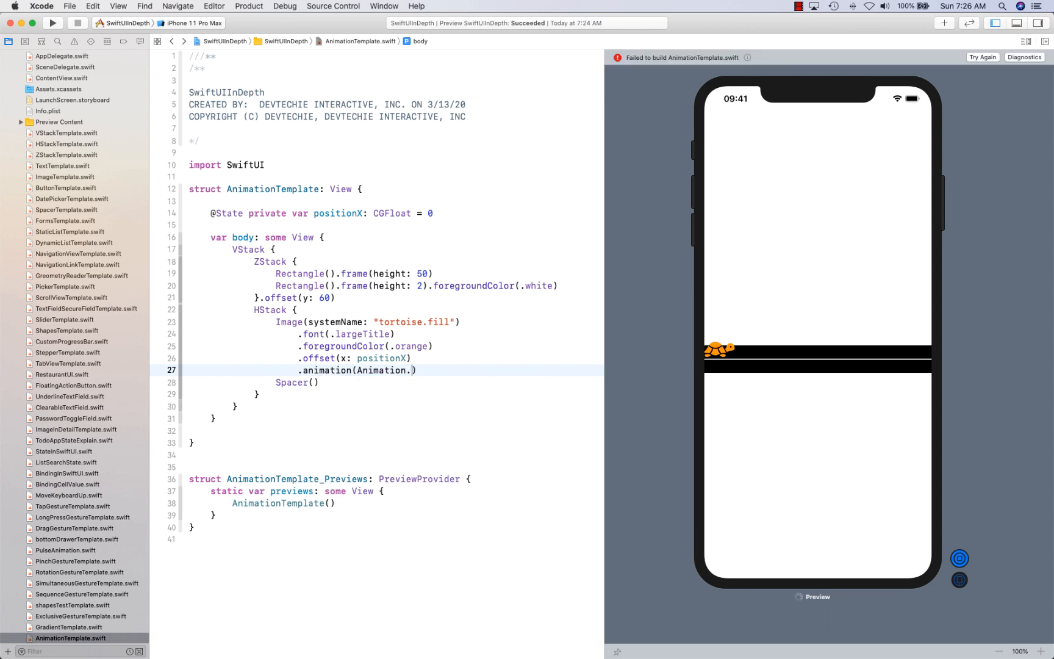
type("inter")
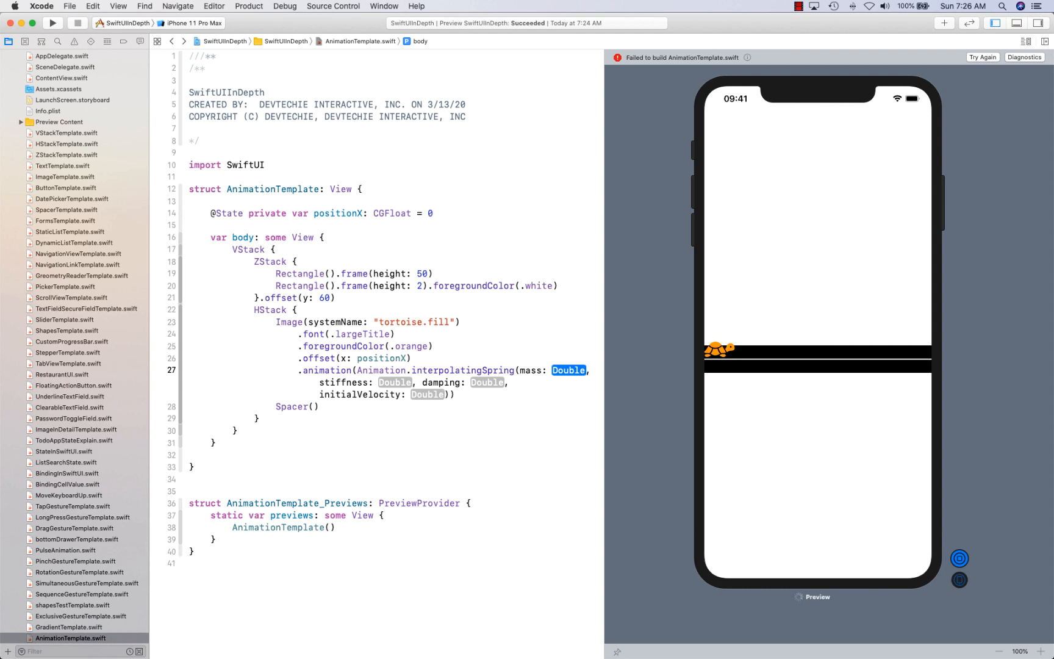
type("1.0")
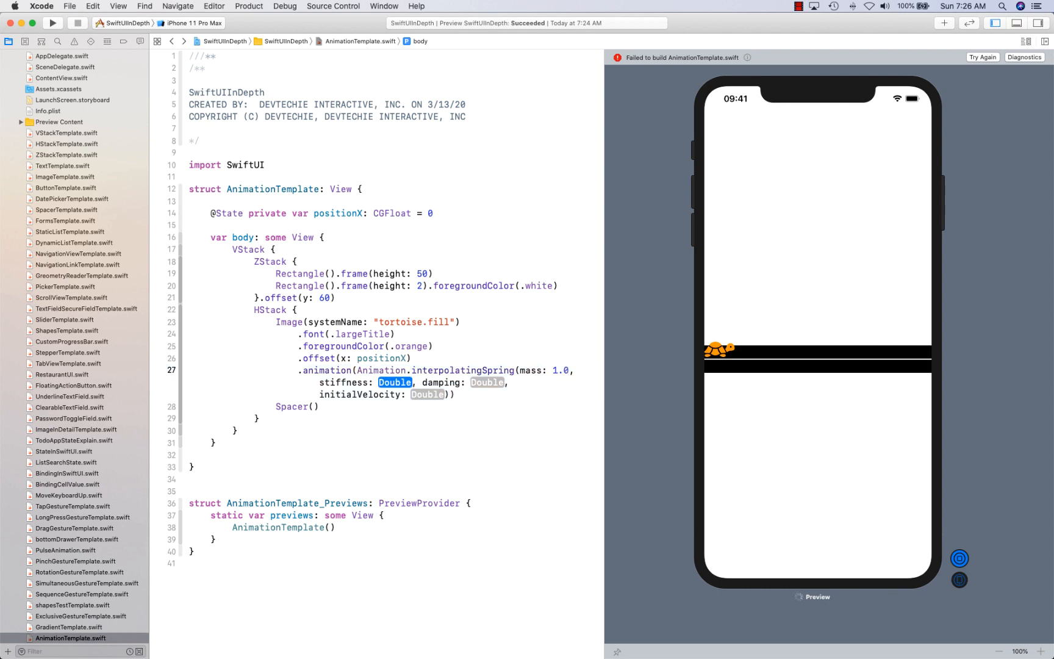
type("1")
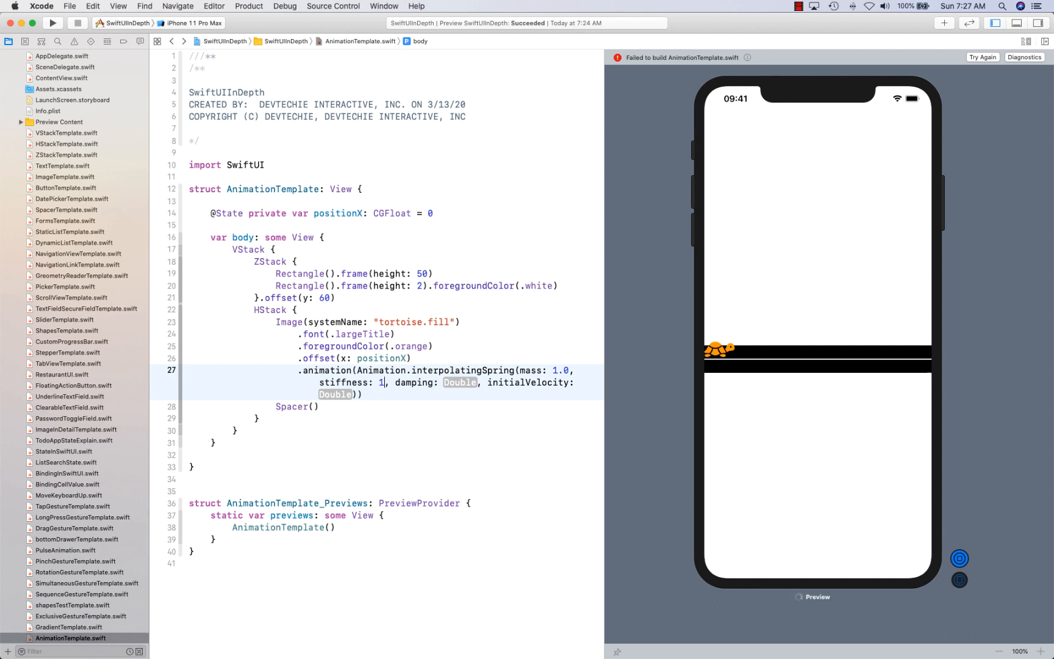
type("00")
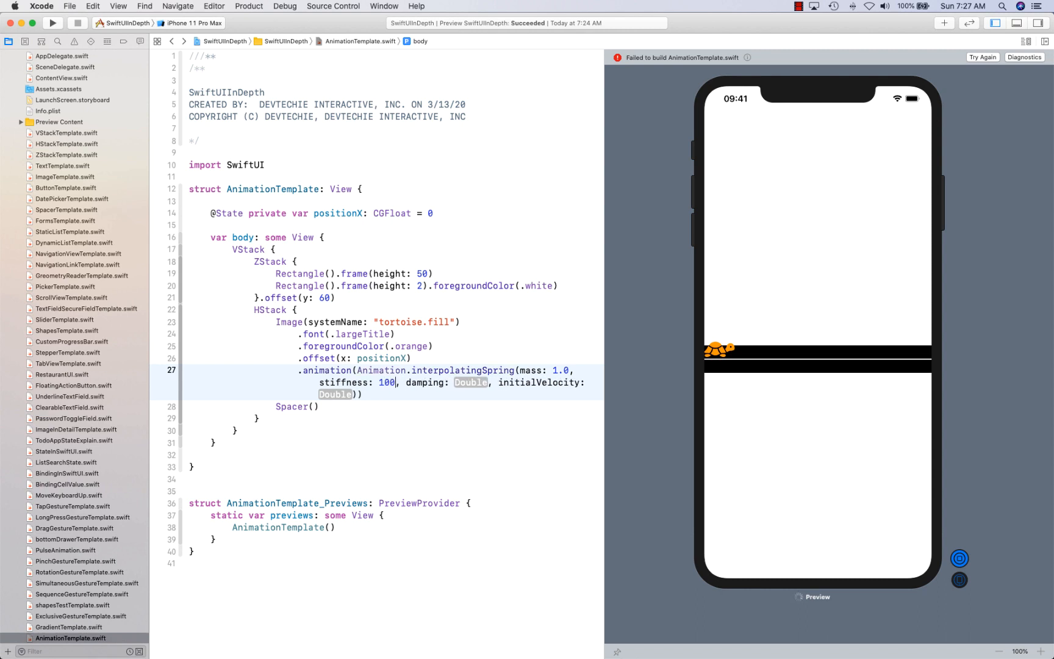
type("3")
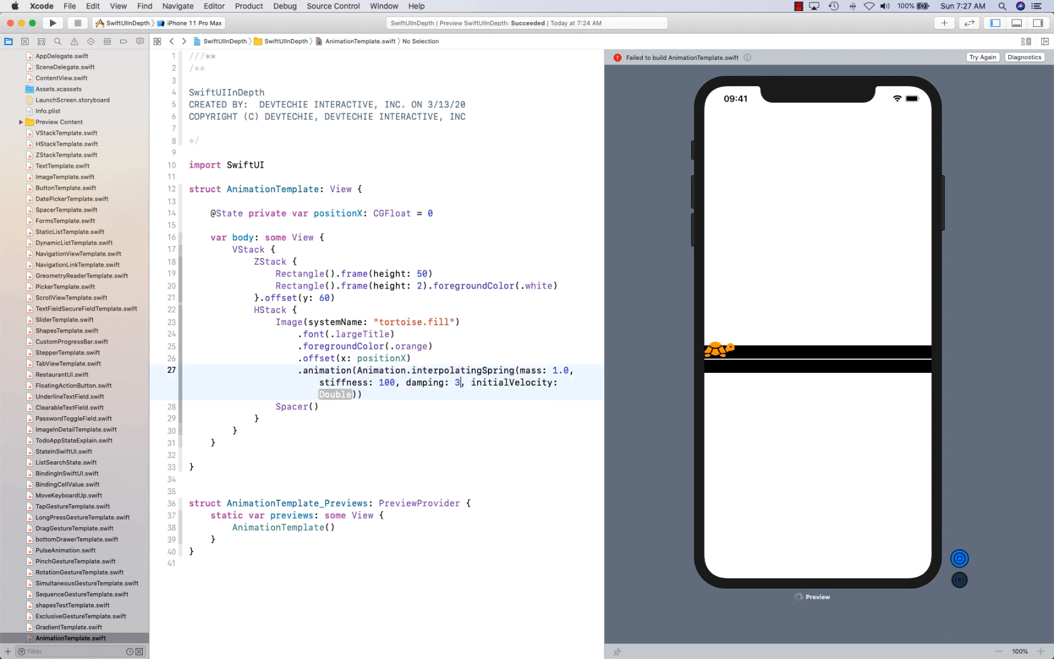
double_click(335, 394)
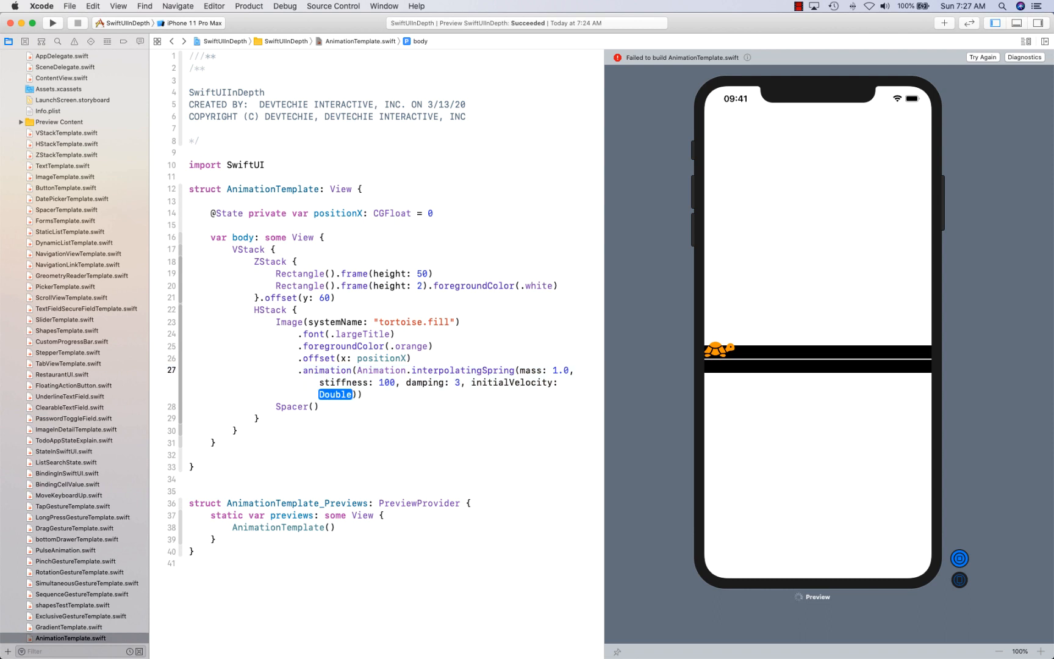
type("0")
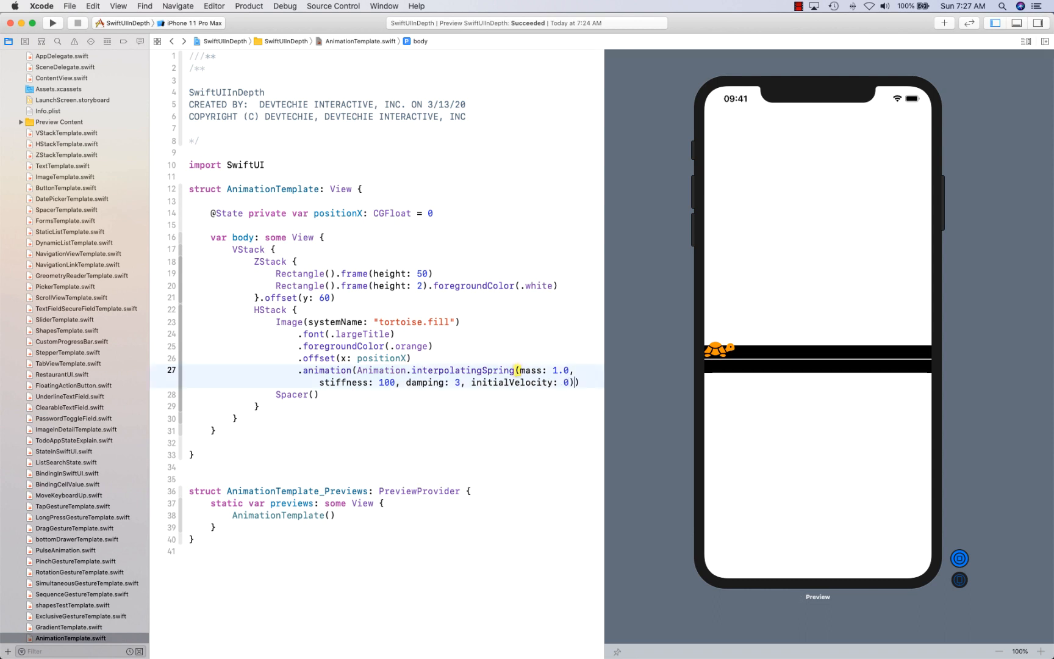
type(".repeatForever().speed(speed: Double))")
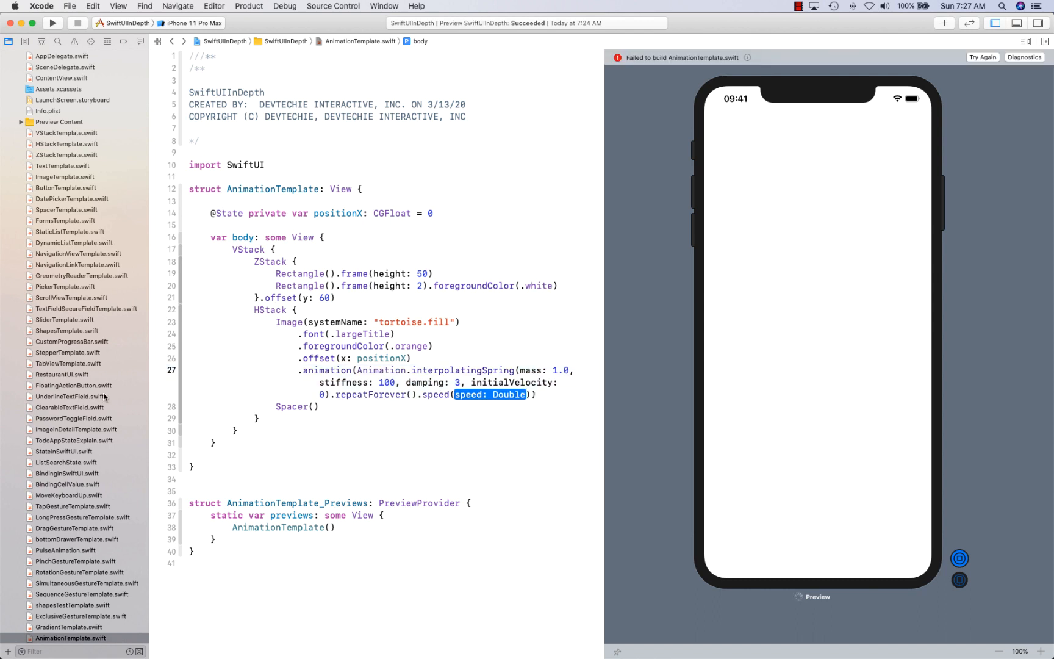
type("0.5")
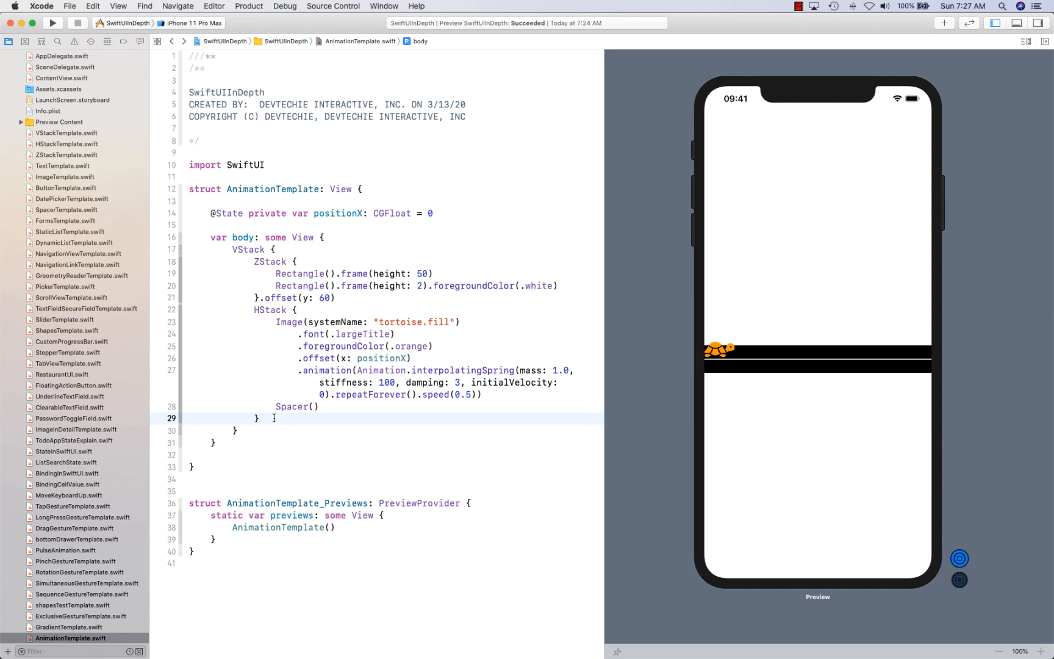
Add .onAppear { self.positionX += 300 } to the HStack and preview the tortoise crossing.
type(".o")
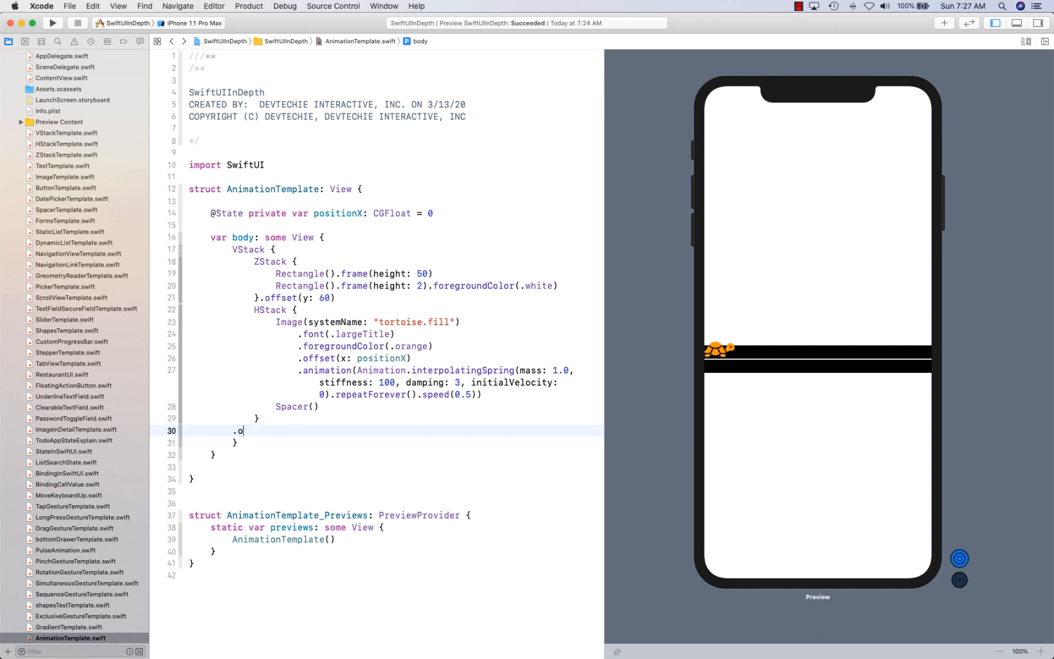
type("nAppear() {}")
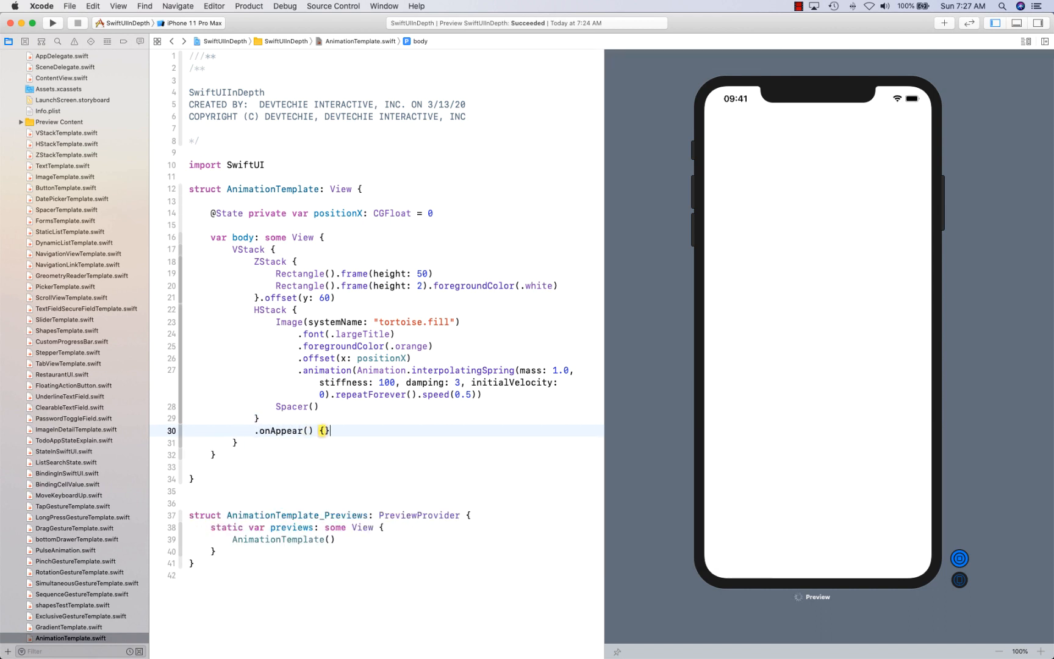
type("self.positionX +=")
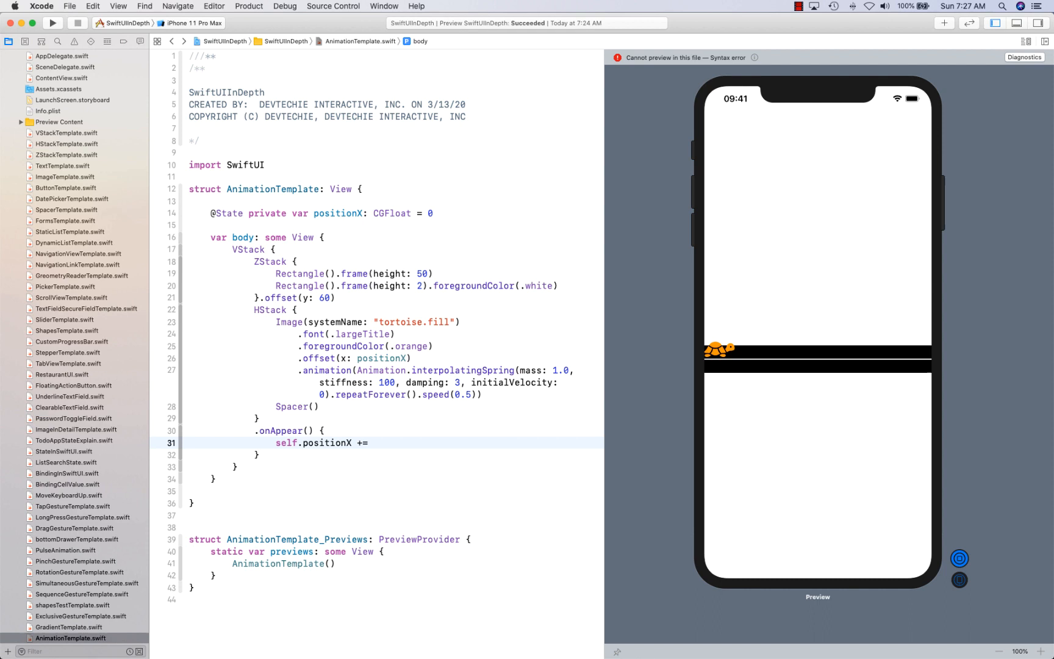
type("300")
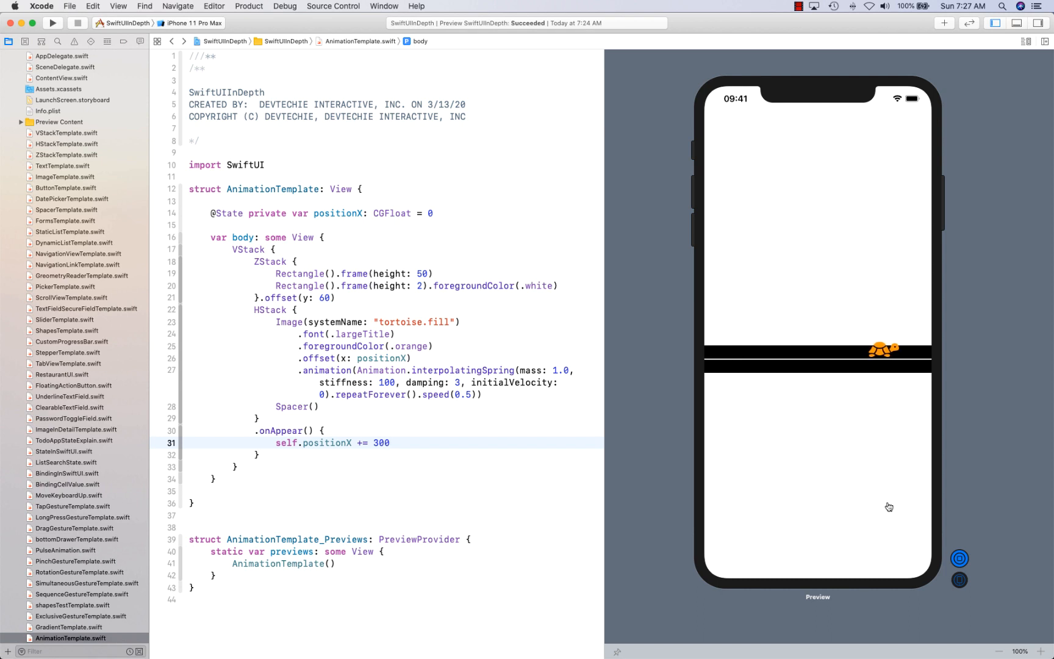
left_click(390, 443)
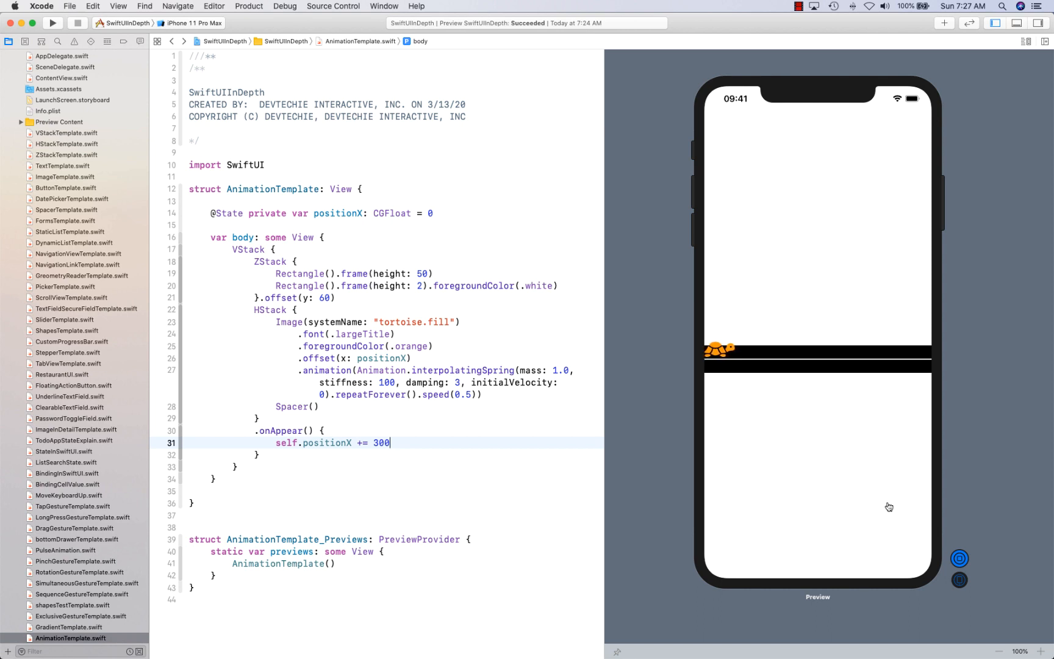
mouse_move(876, 368)
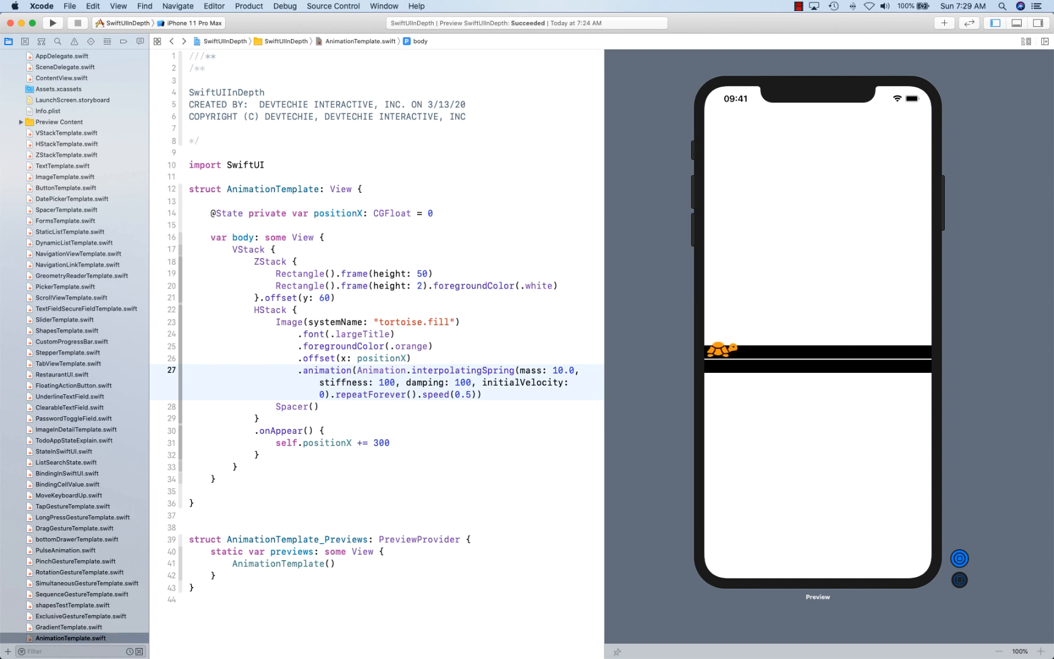
Change the spring to mass 1, stiffness 100 and damping 2.
double_click(386, 383)
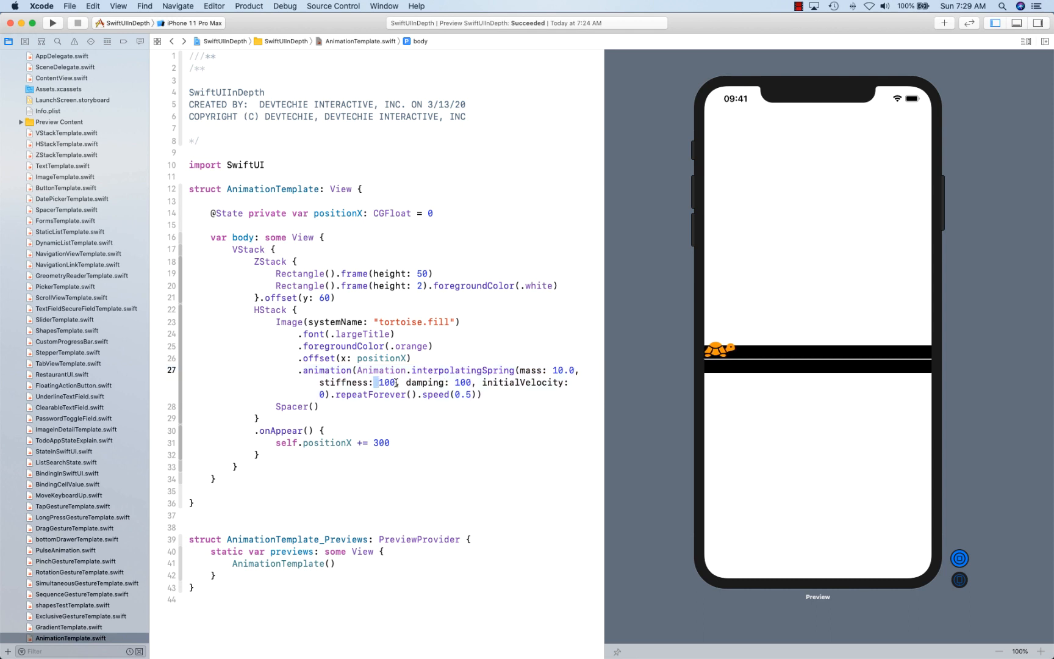
type("10")
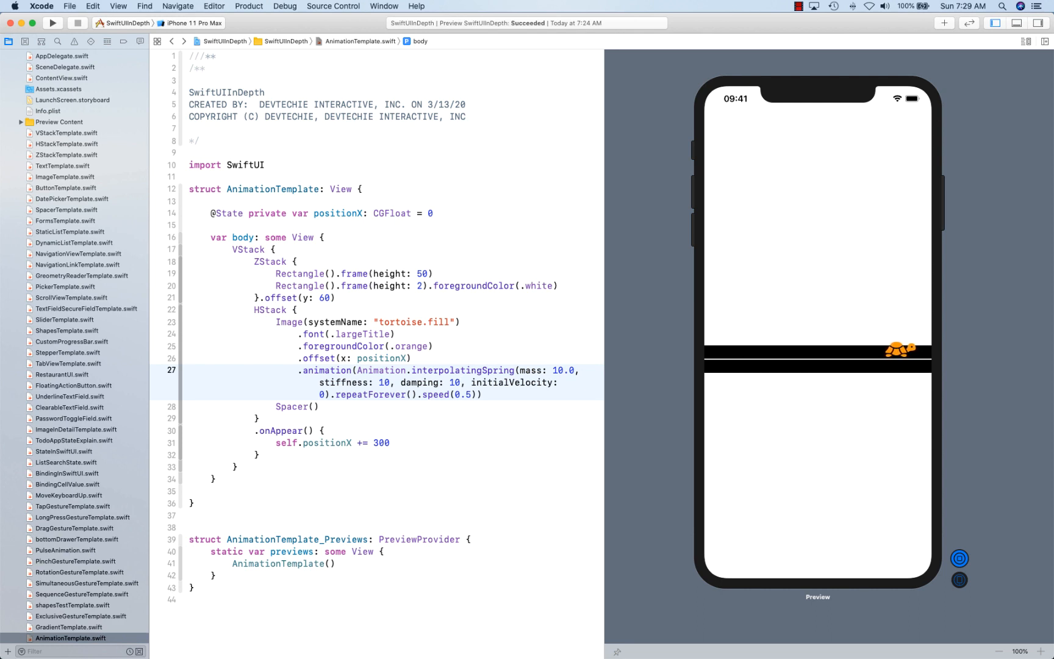
type("1")
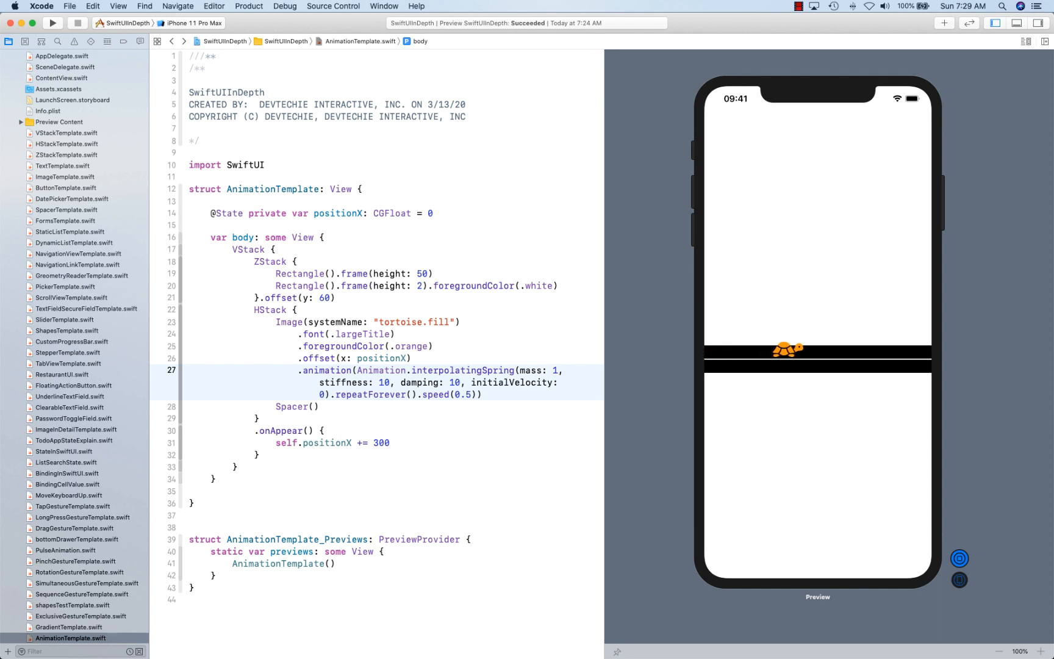
double_click(385, 382)
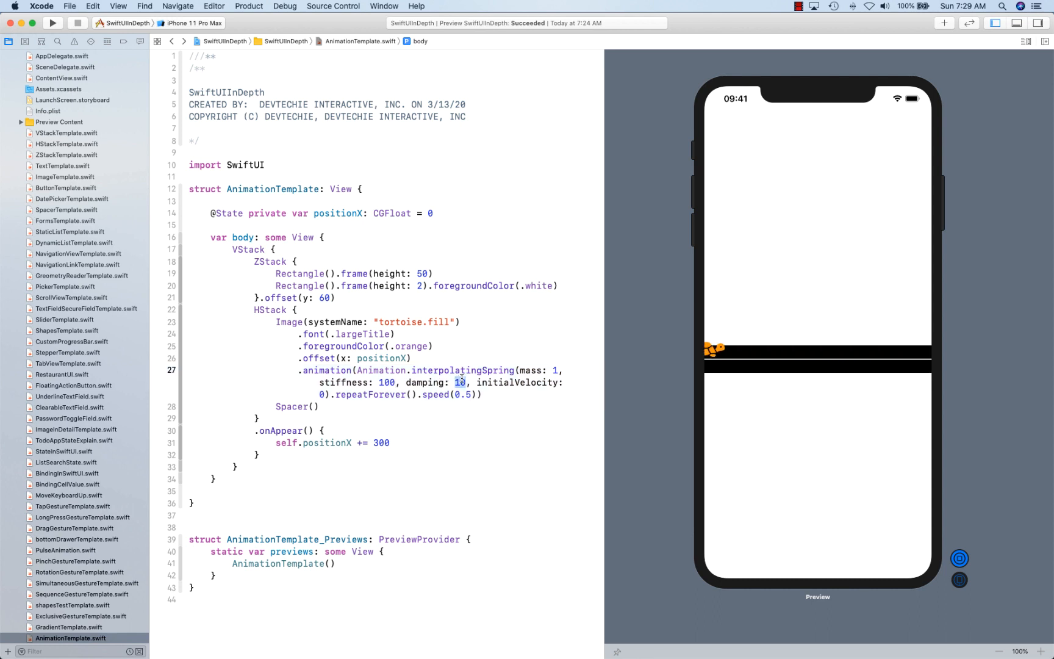
type("2")
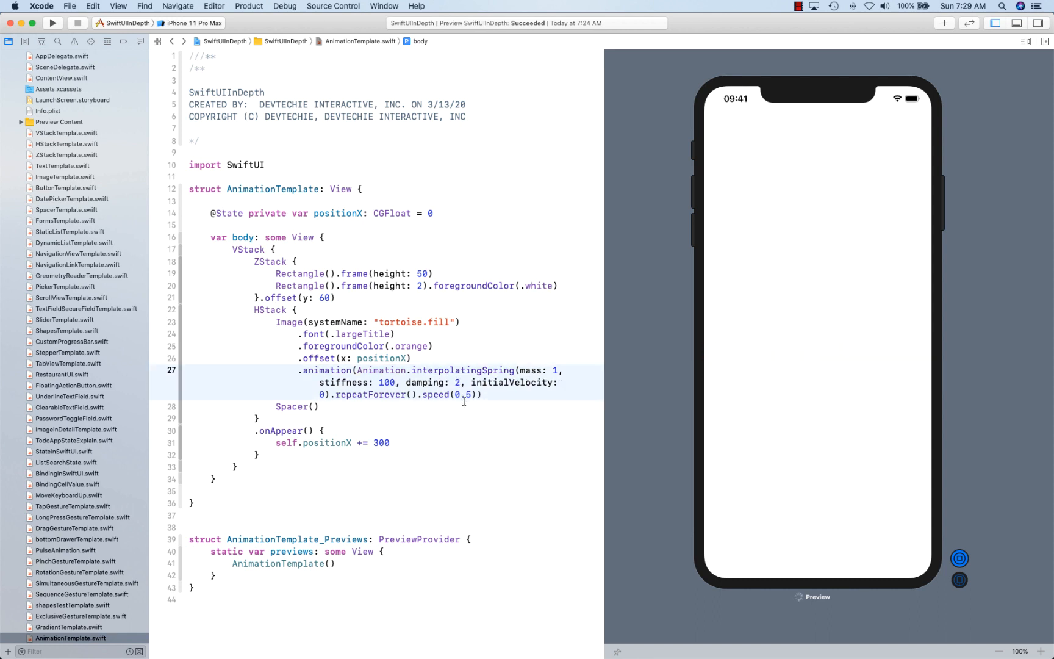